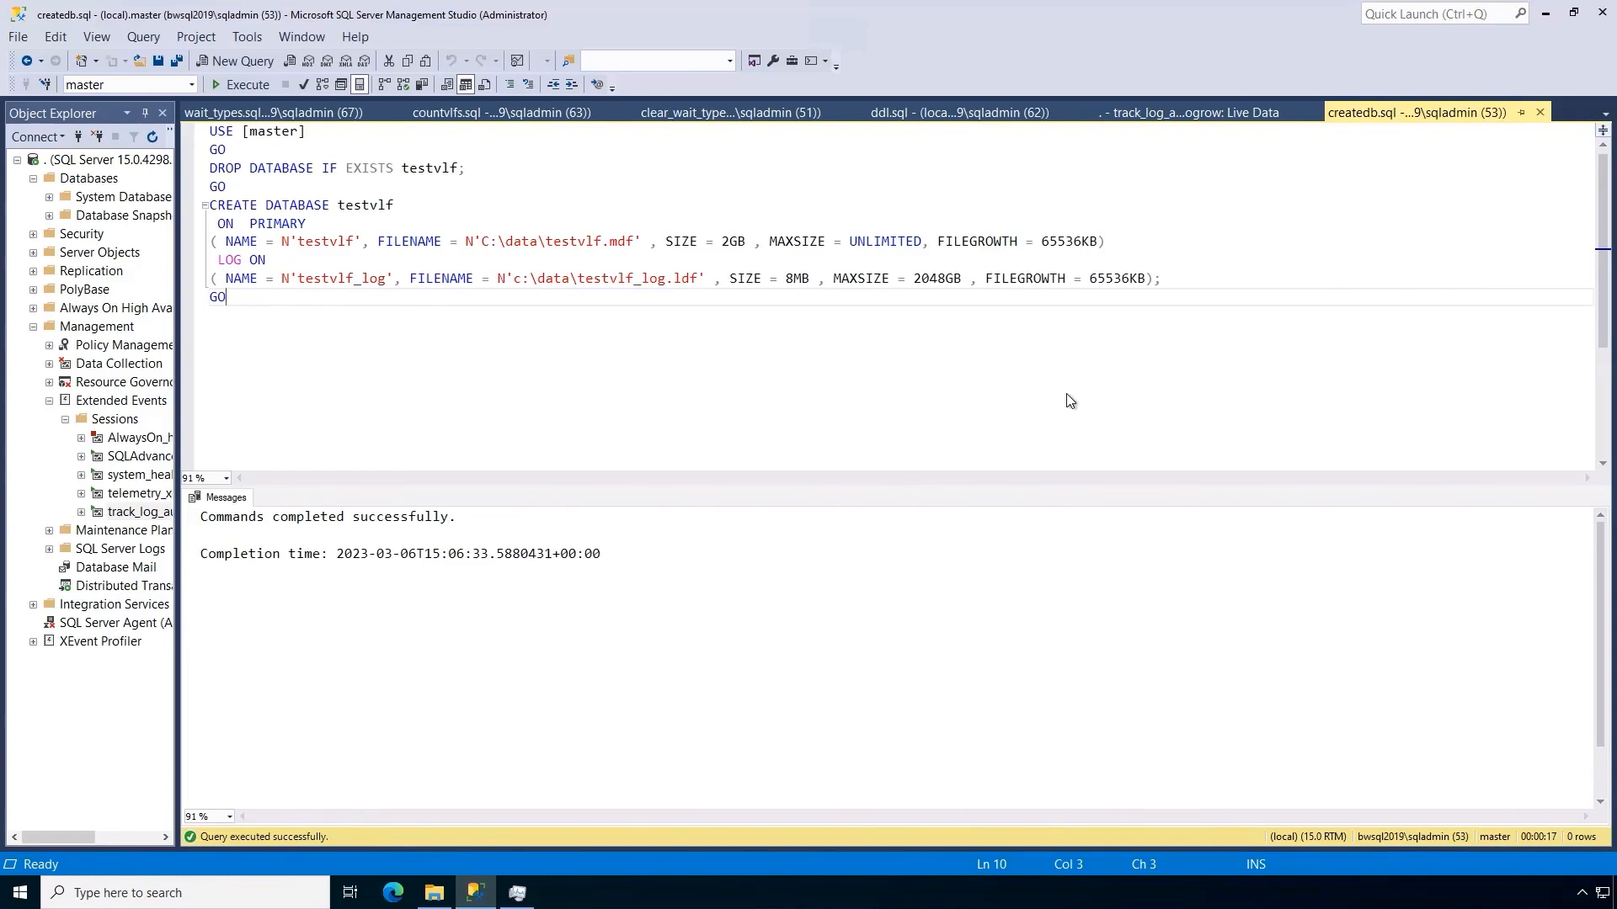
pyautogui.moveTo(709, 376)
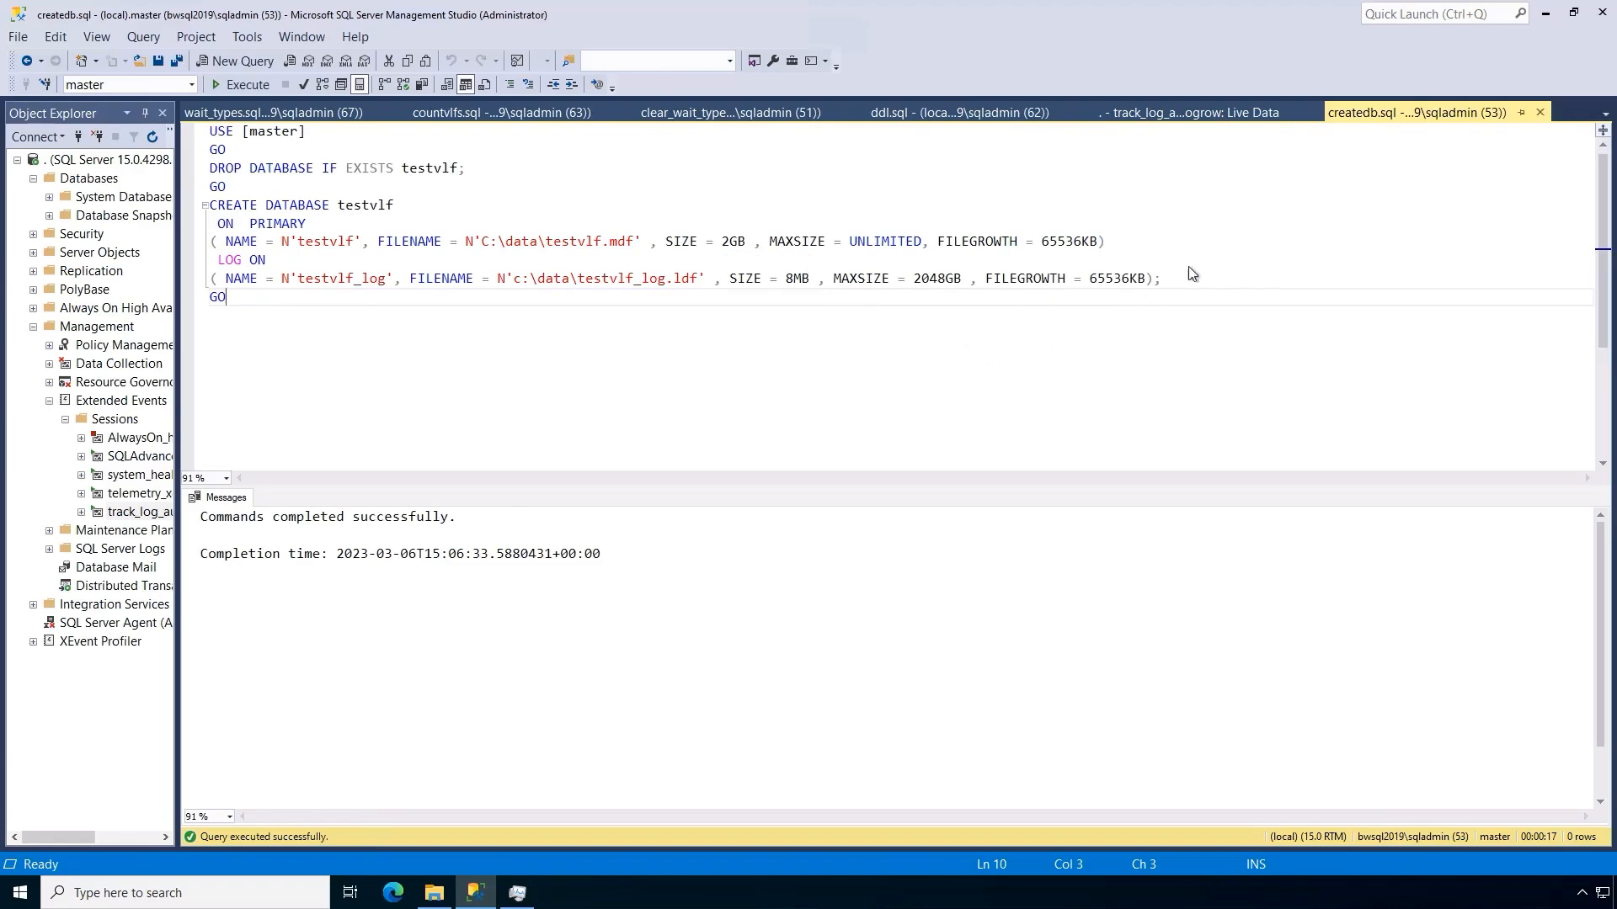
# - Show ddl.sql, the growtable creation and 150,000-row insert loop script
pyautogui.click(957, 111)
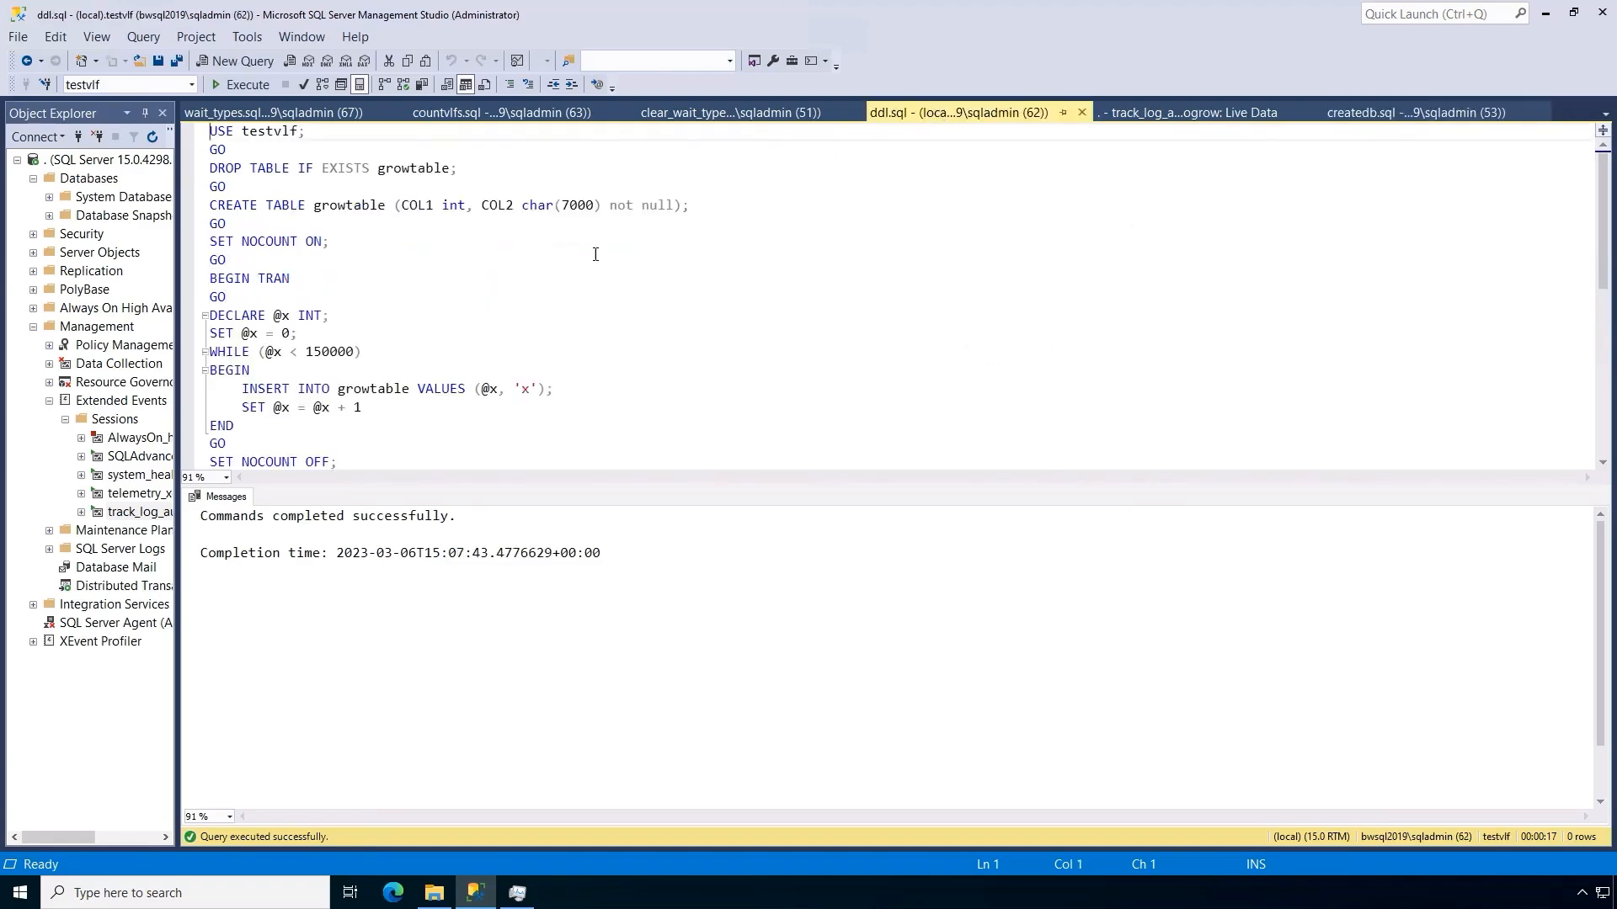
pyautogui.moveTo(502, 340)
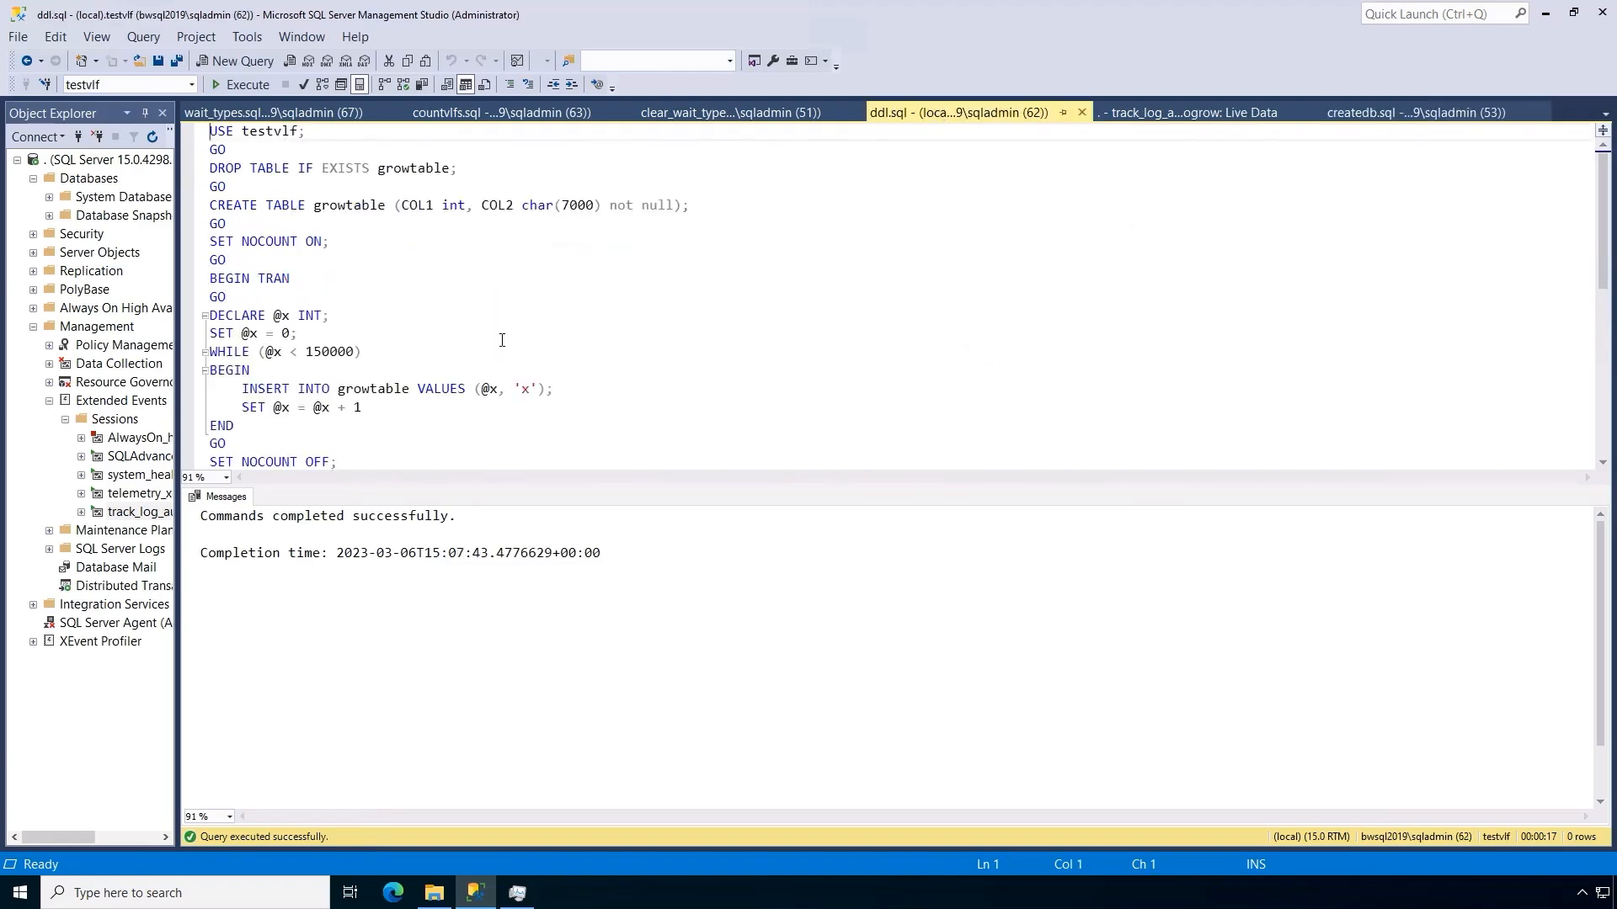
pyautogui.moveTo(735, 305)
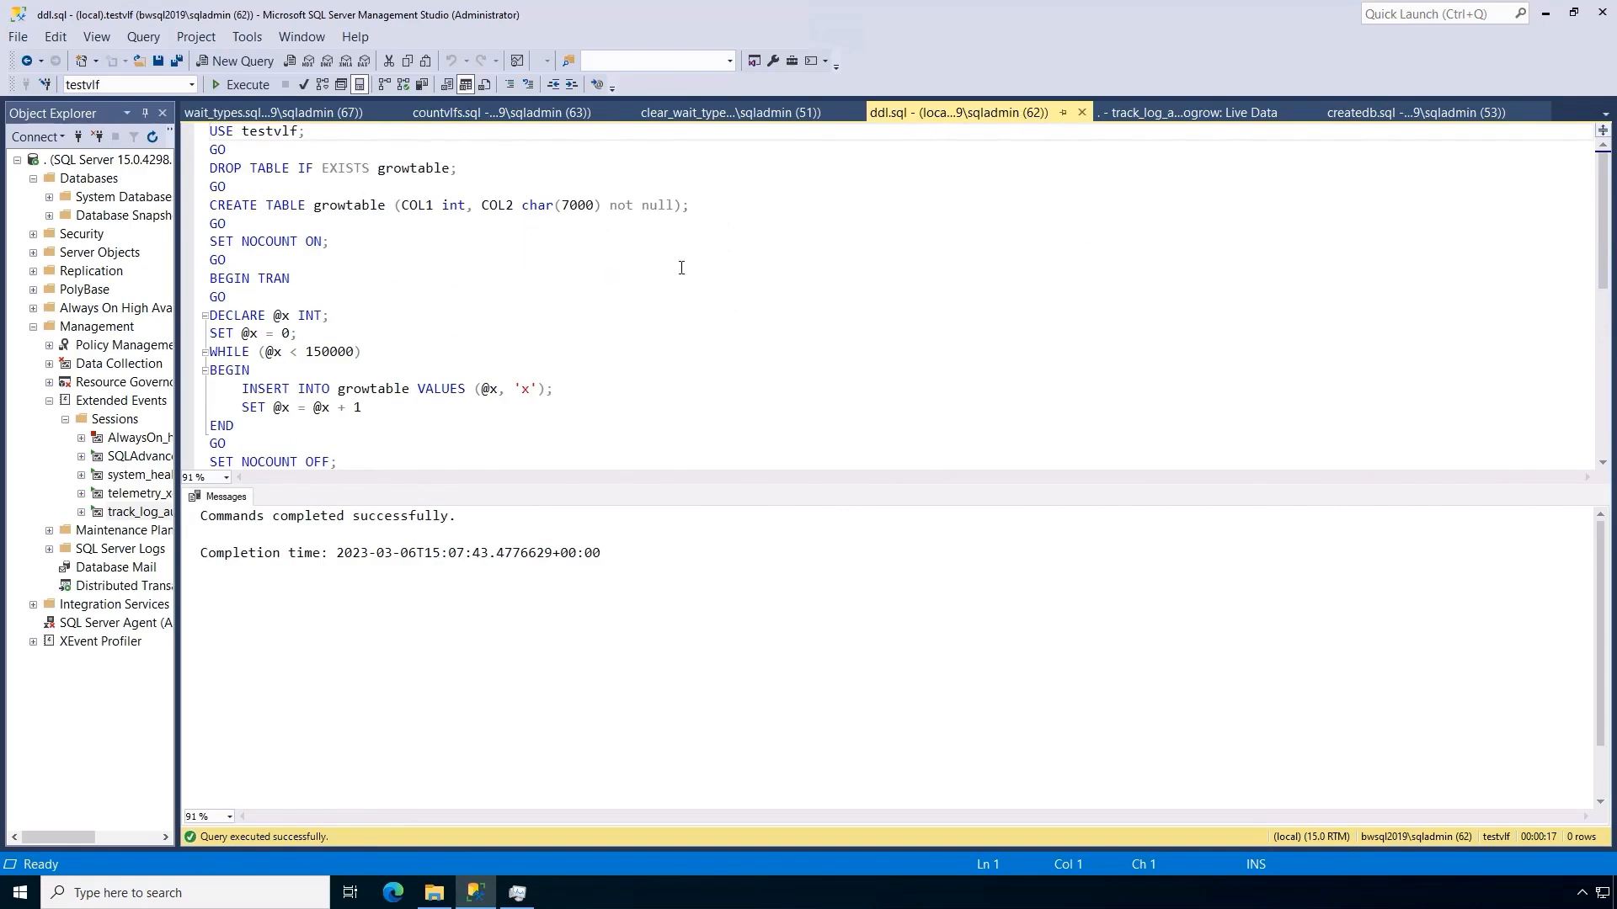
pyautogui.moveTo(1160, 222)
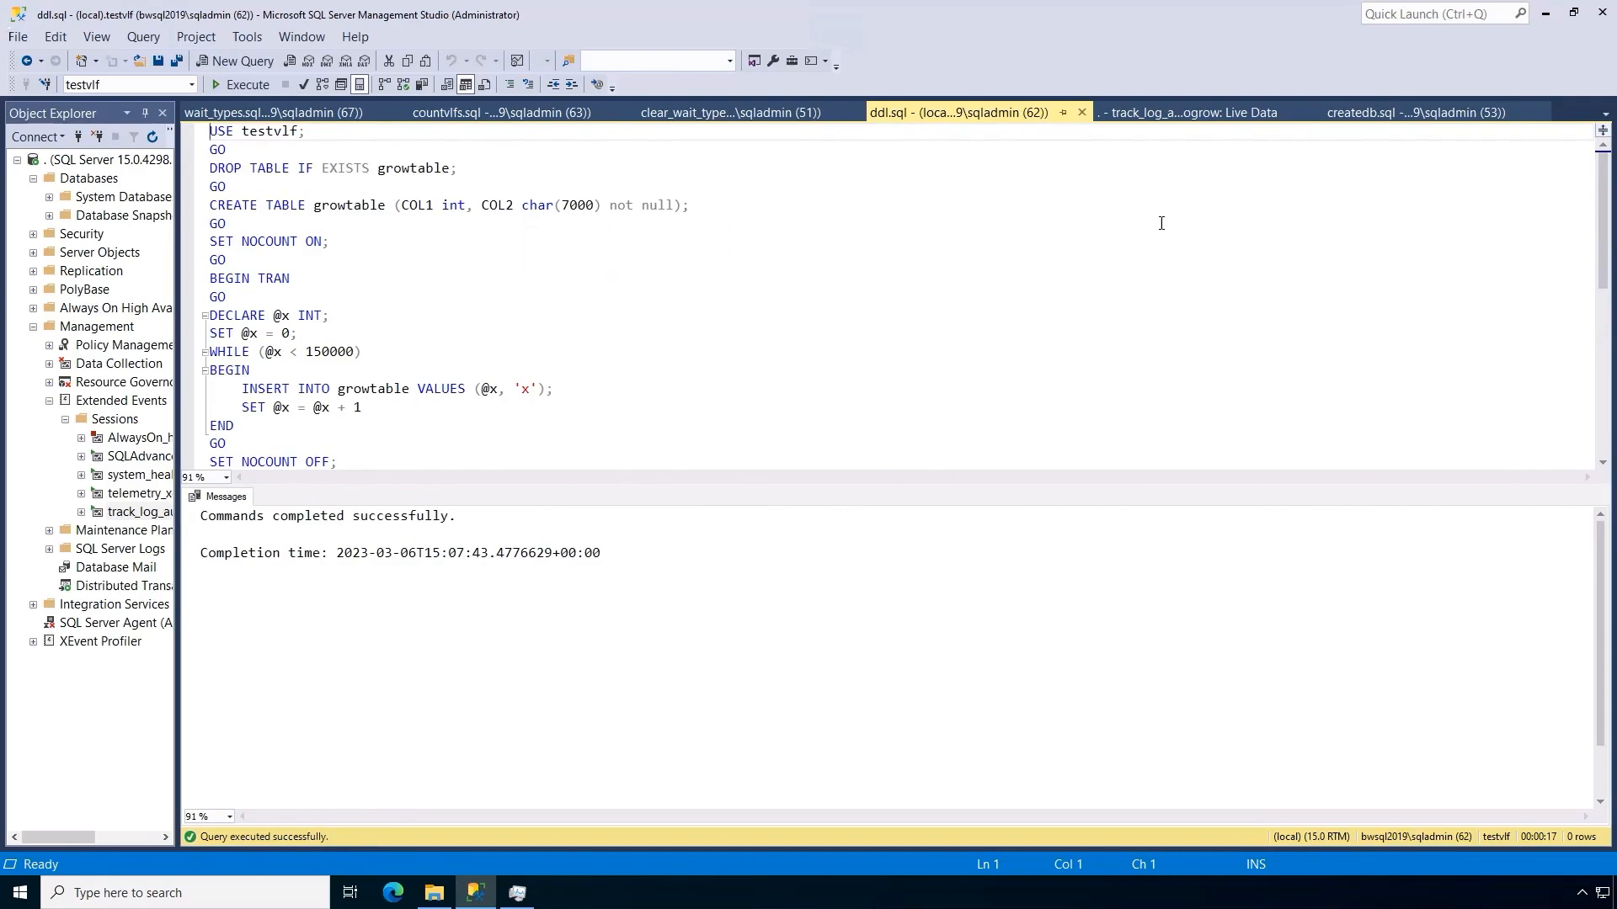
pyautogui.click(1185, 113)
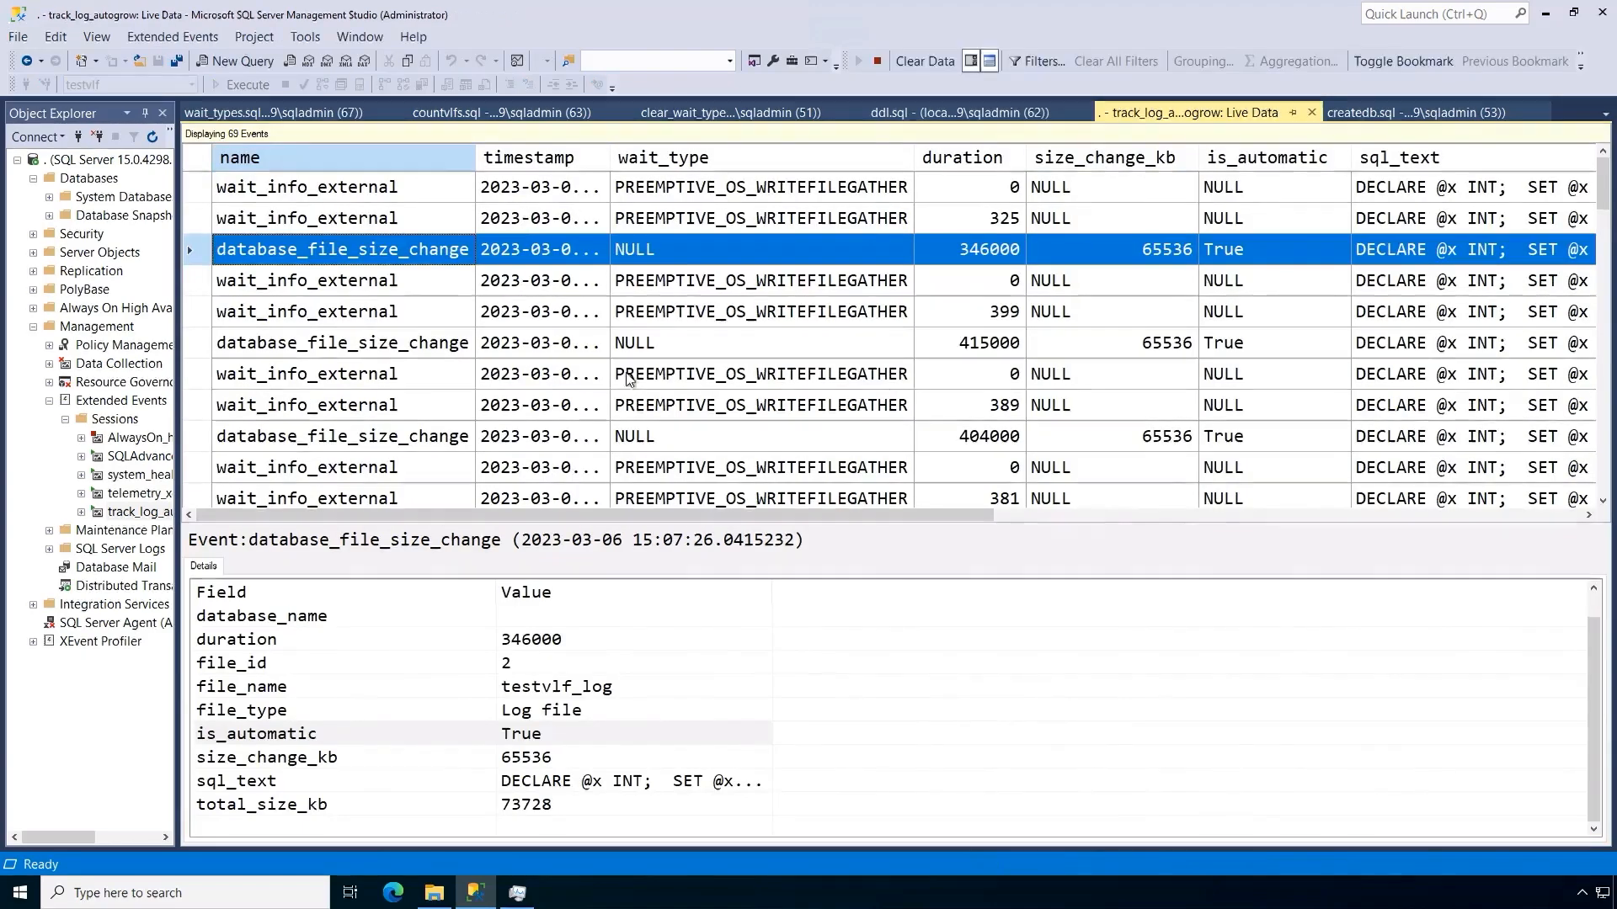
pyautogui.moveTo(810, 217)
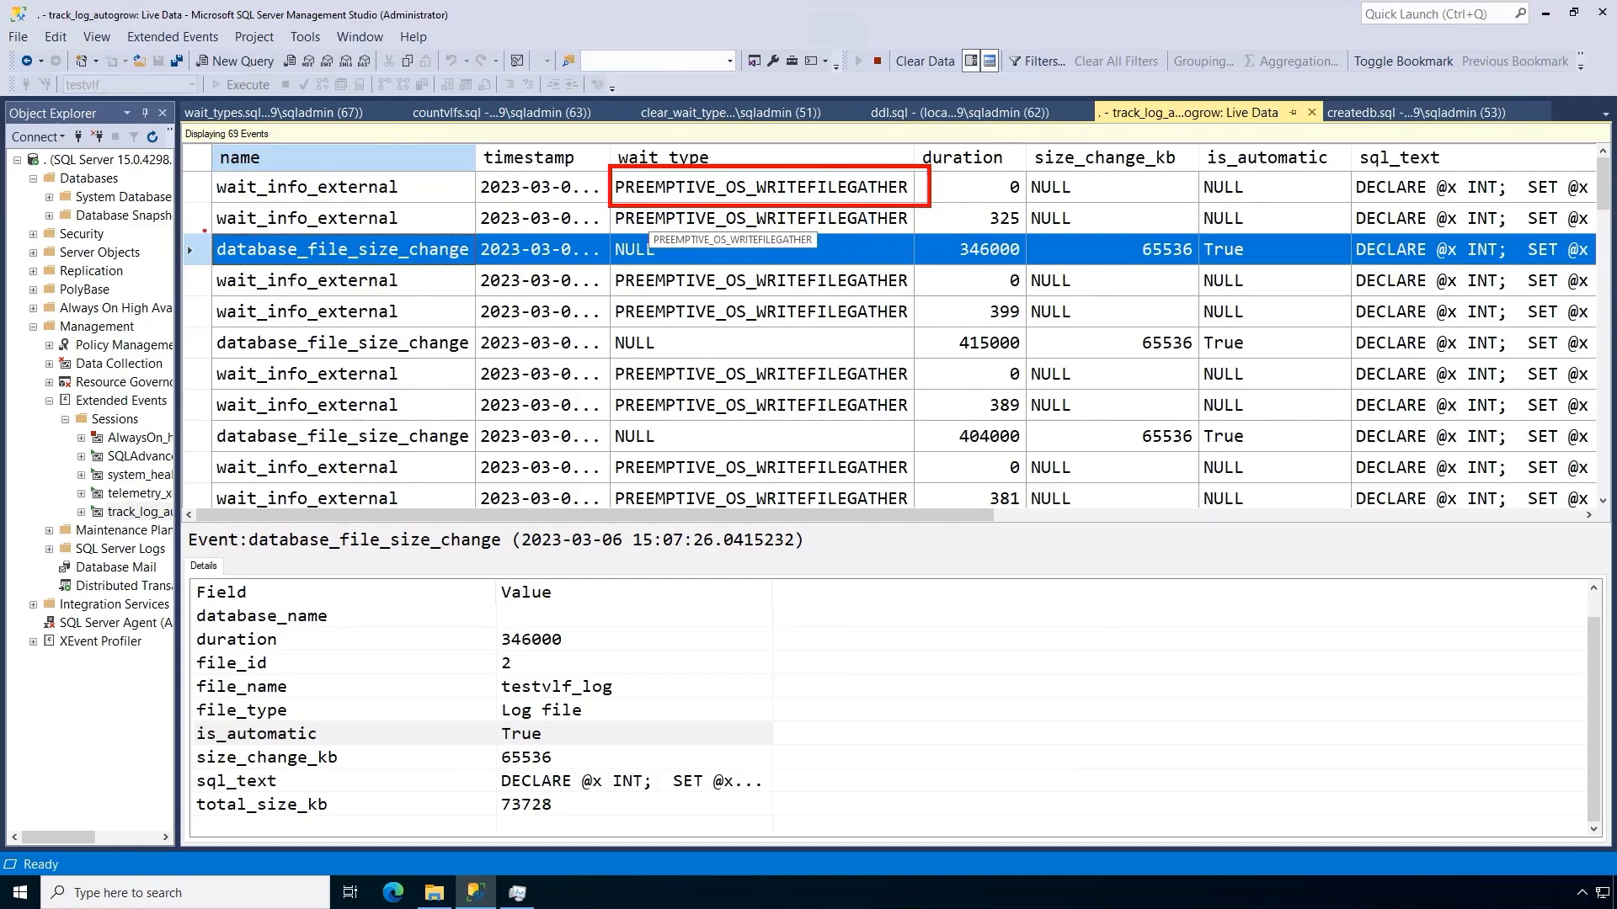
pyautogui.click(342, 249)
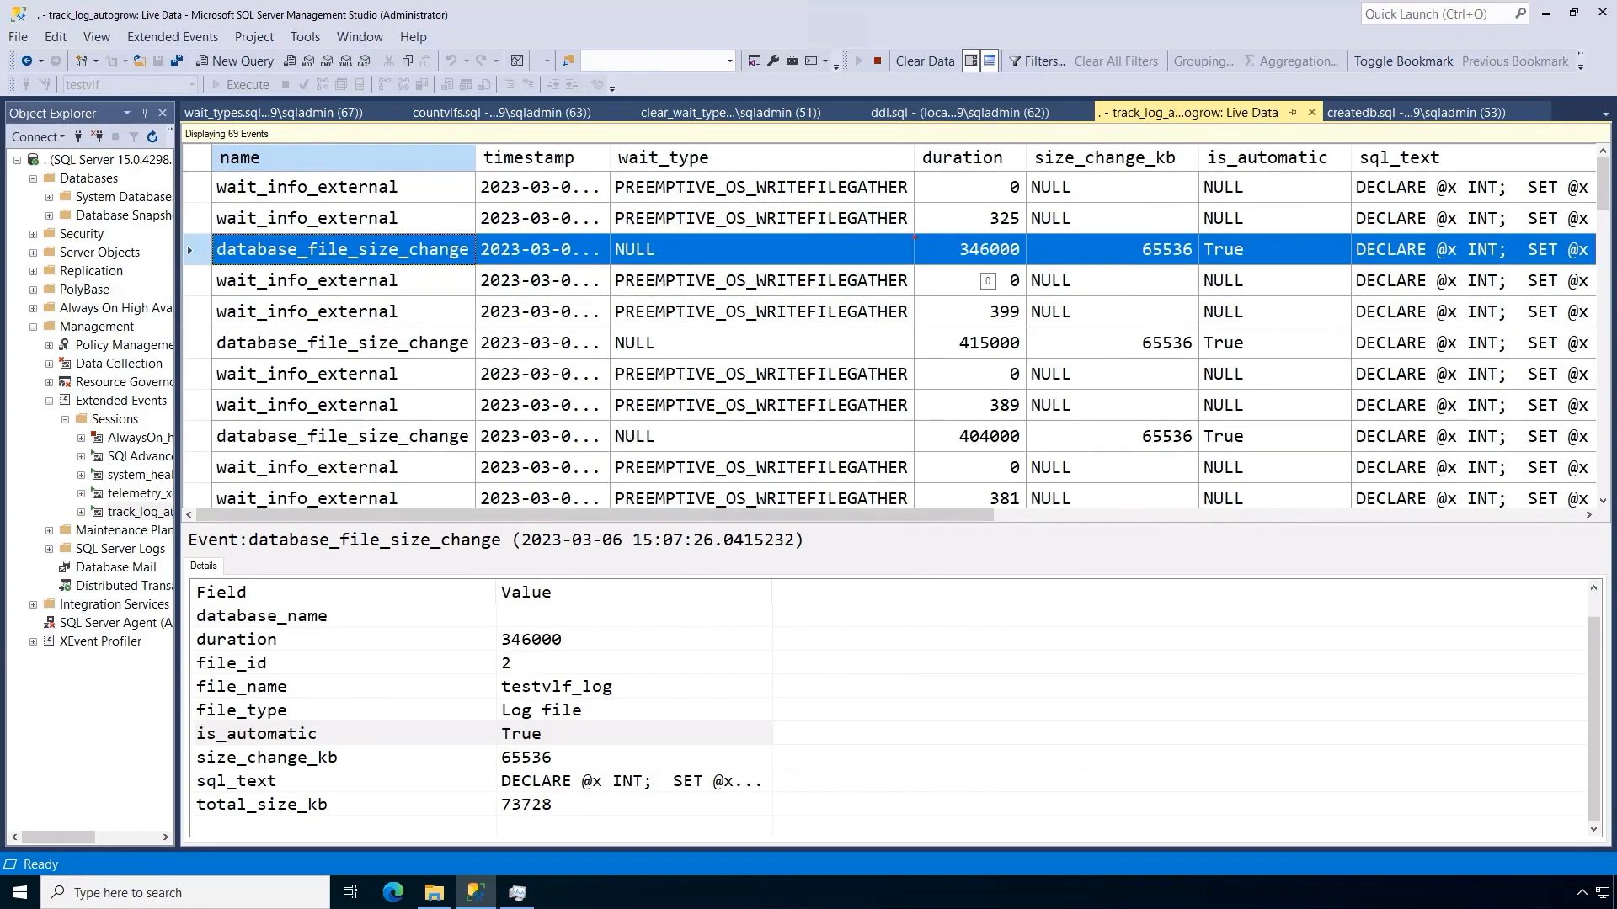
pyautogui.moveTo(937, 249)
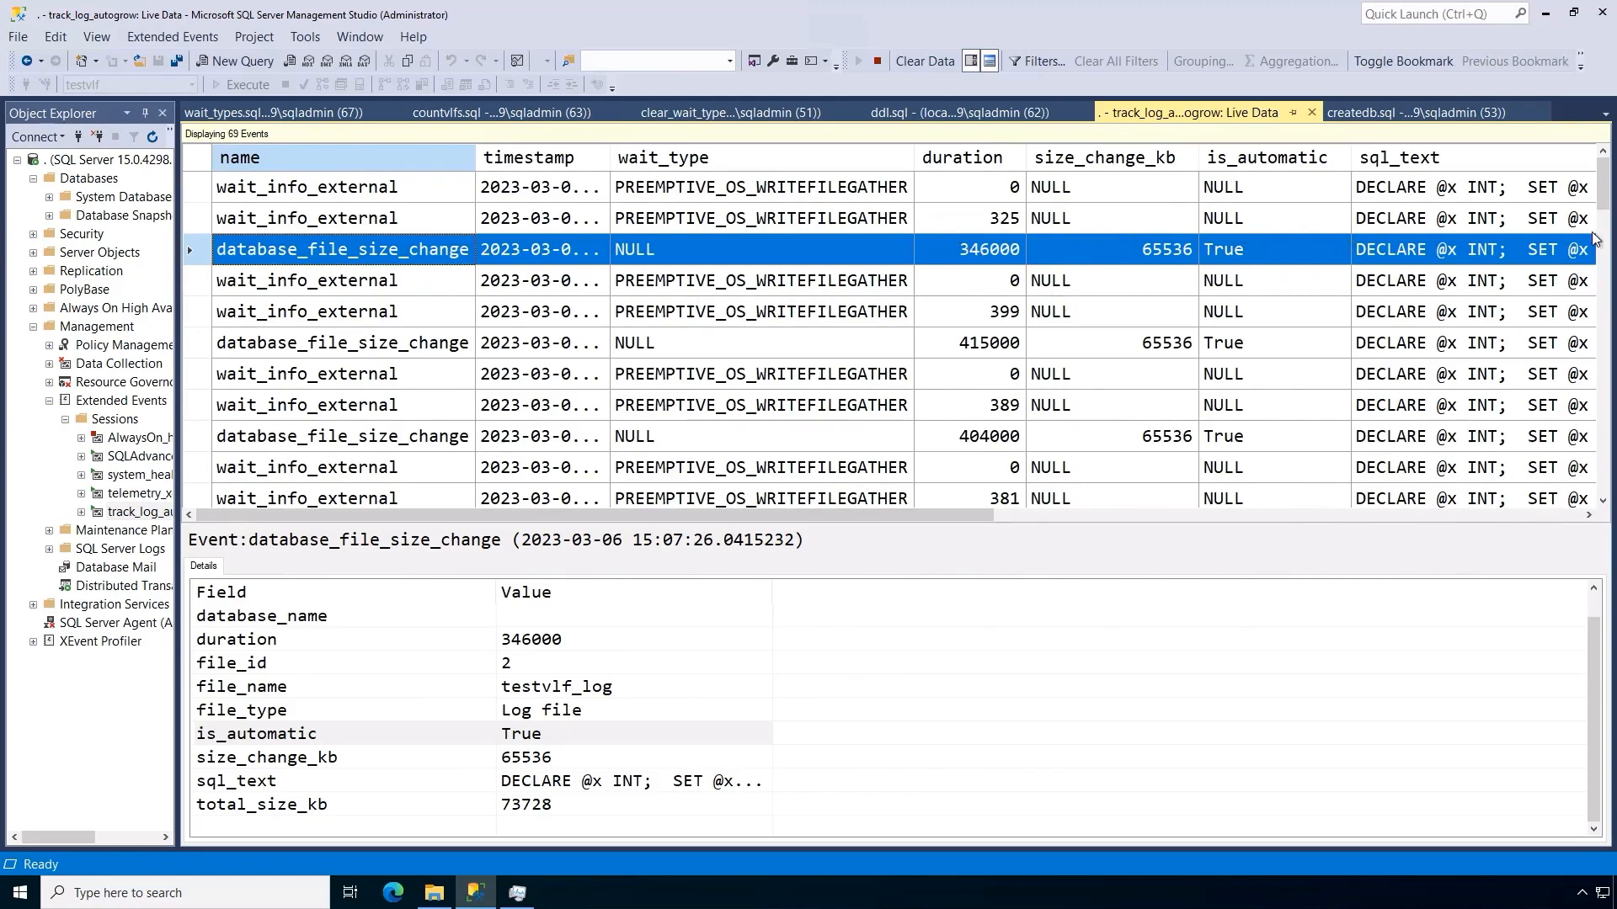
pyautogui.scroll(-3)
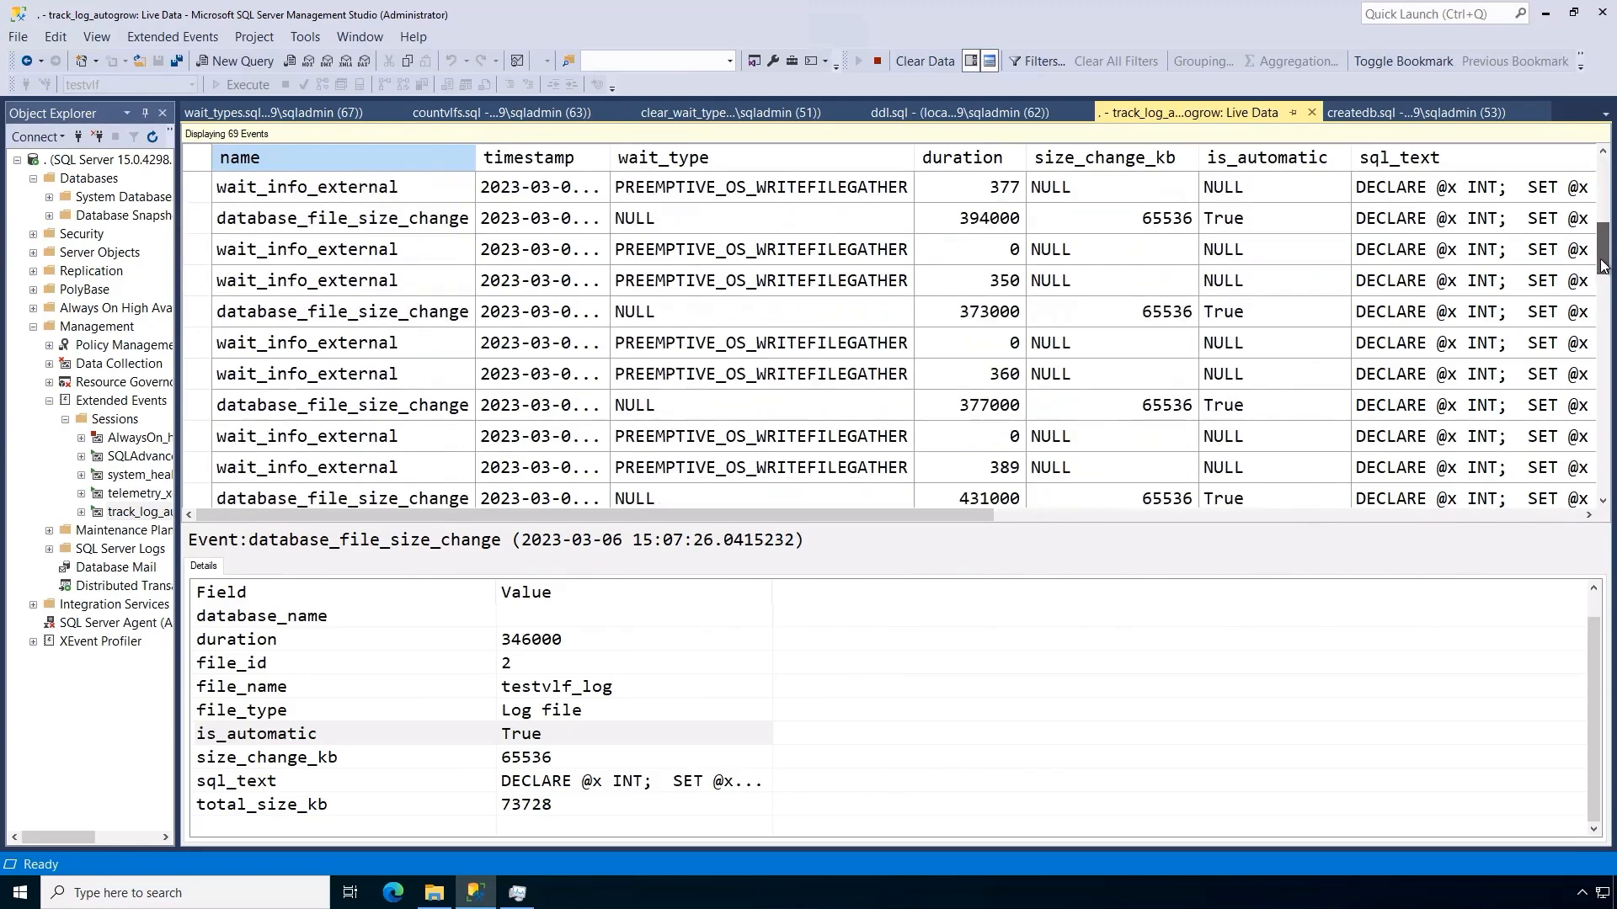
pyautogui.scroll(-3)
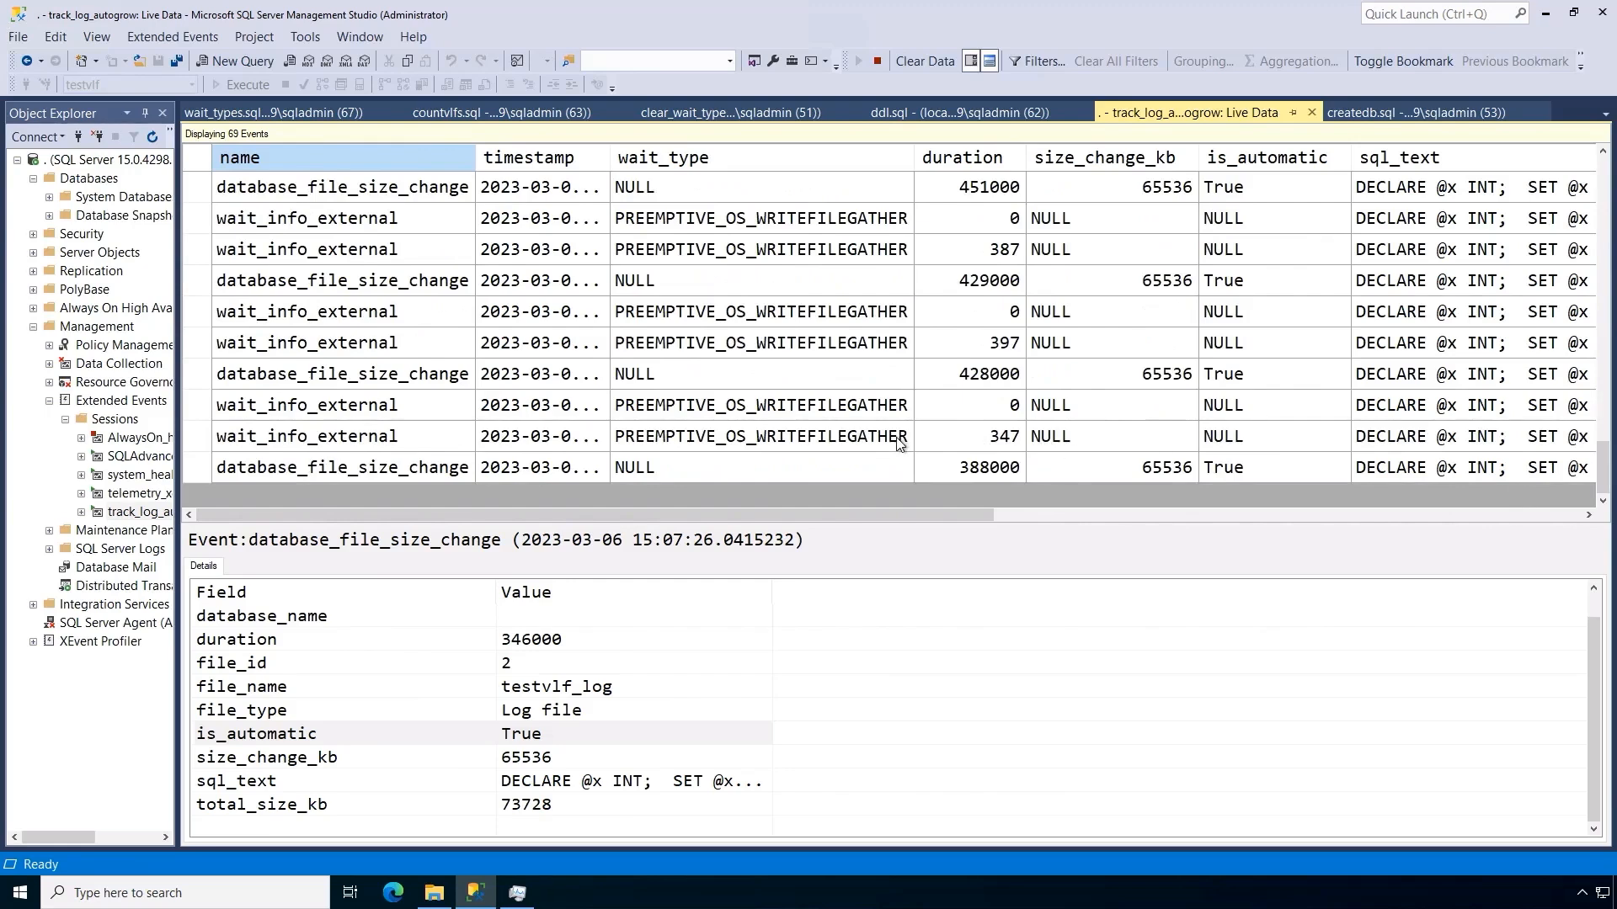
pyautogui.moveTo(889, 441)
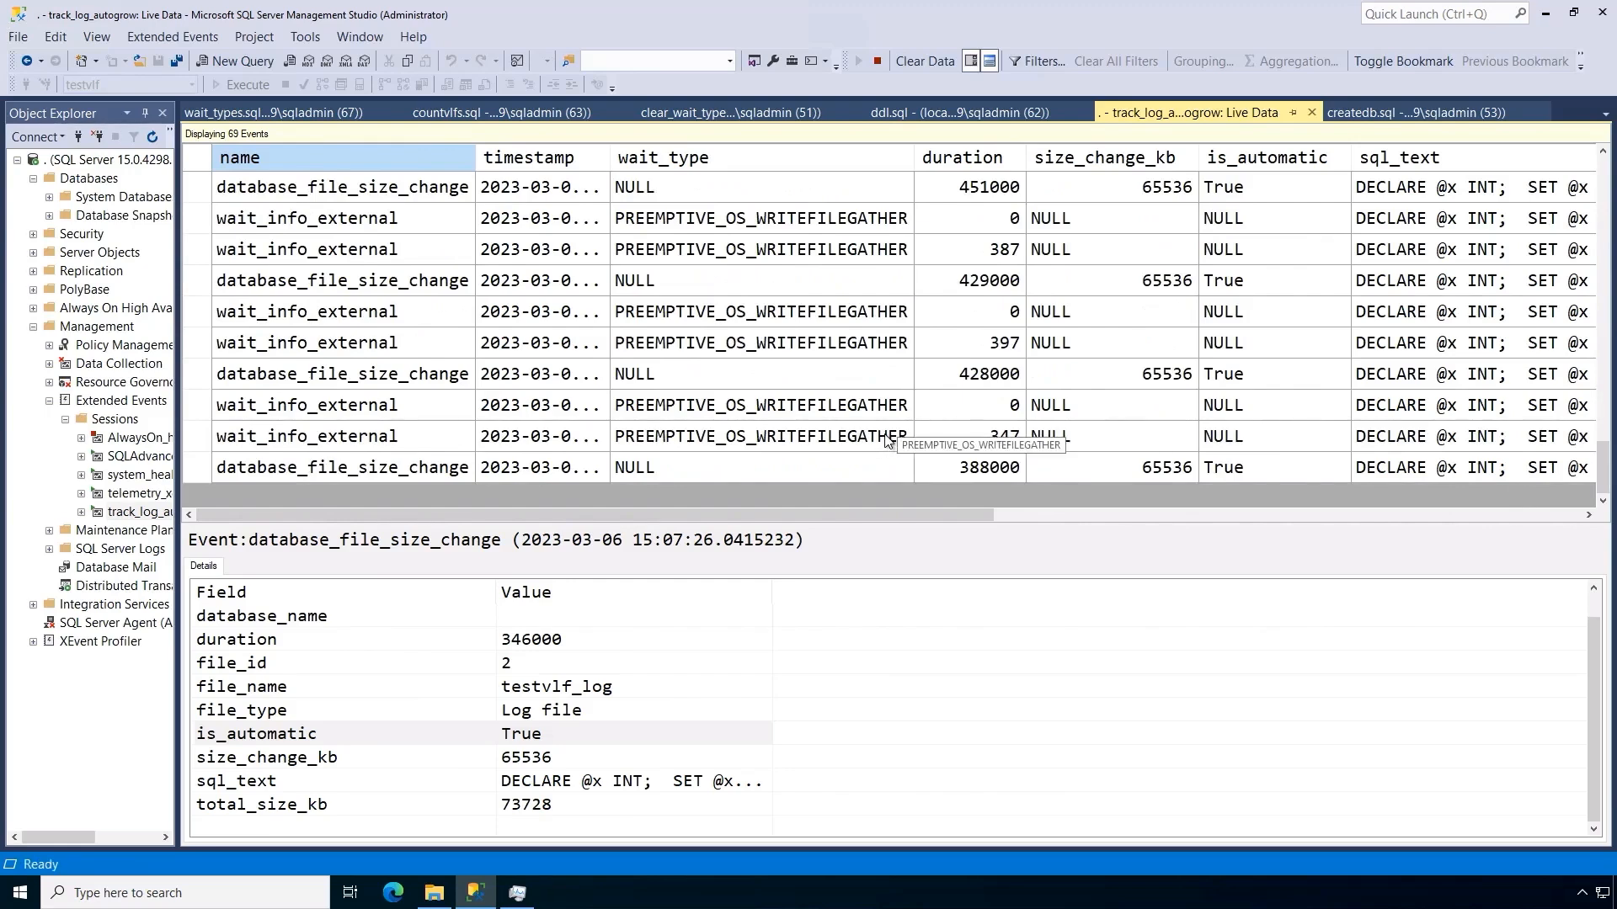
pyautogui.click(953, 111)
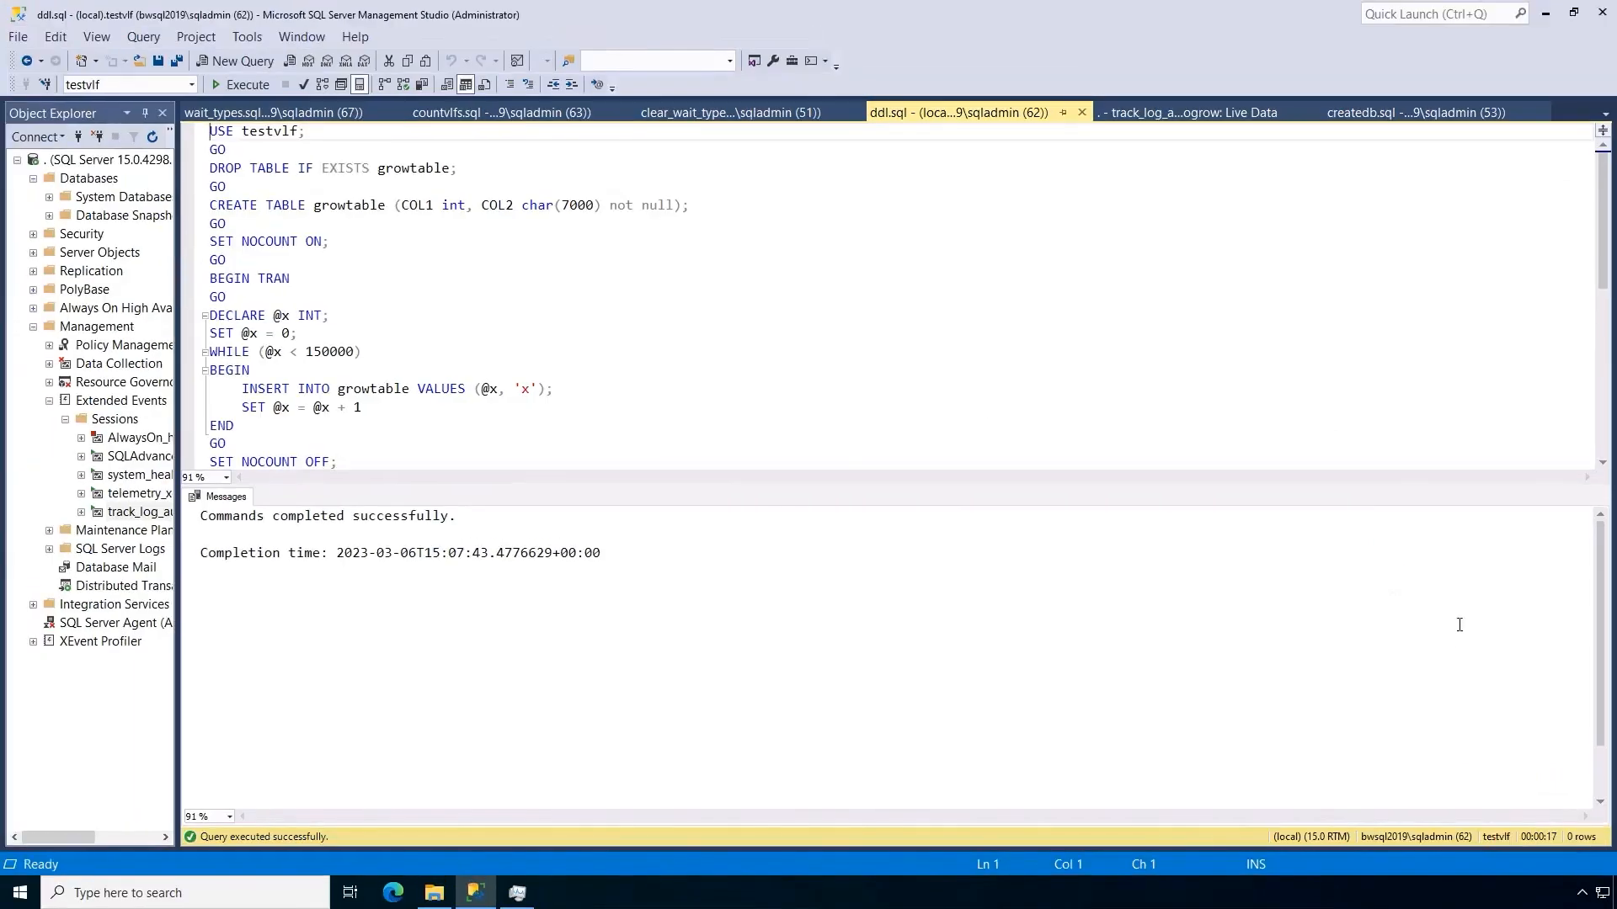
pyautogui.moveTo(788, 311)
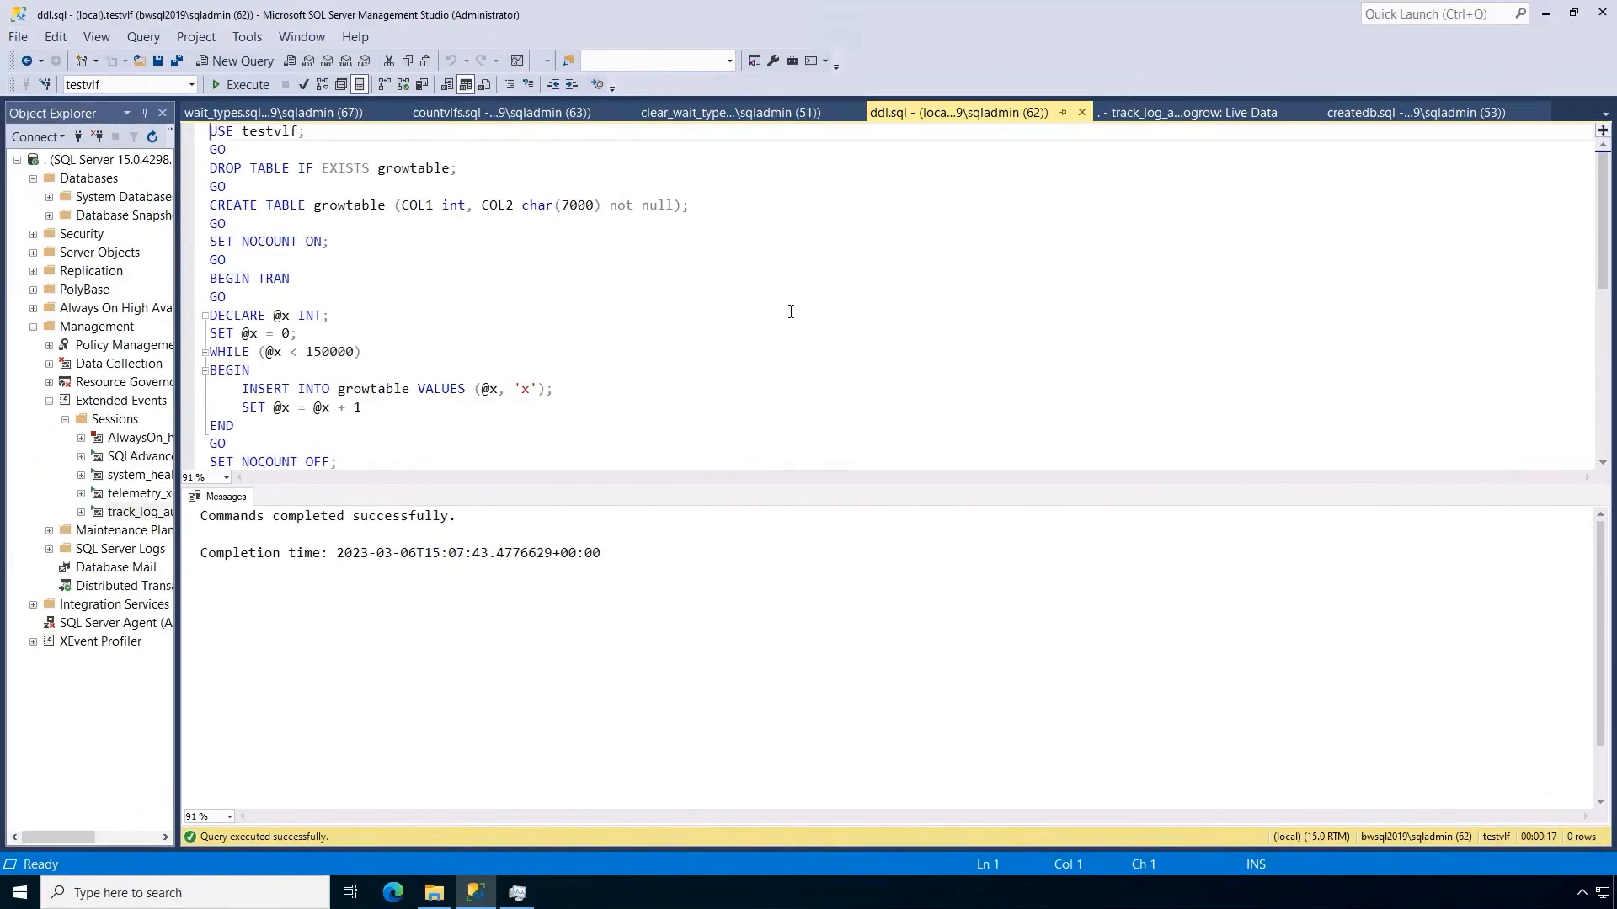
pyautogui.moveTo(273, 111)
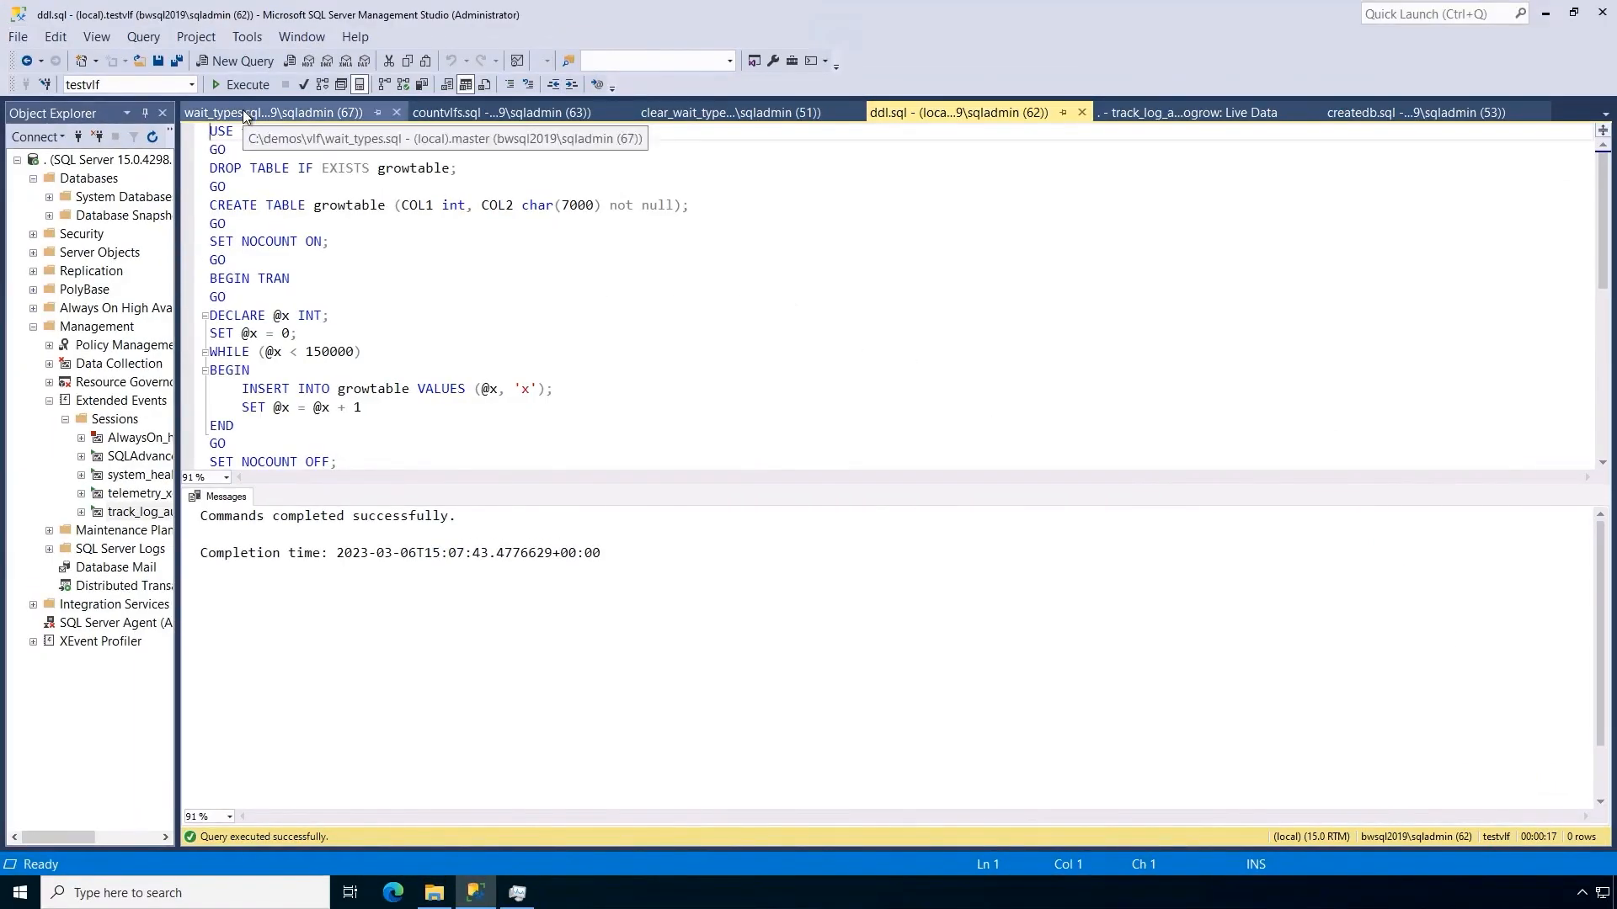
# - Review wait_types.sql preemptive wait stats, then the testvlf VLF listing returning 51 rows
pyautogui.click(273, 111)
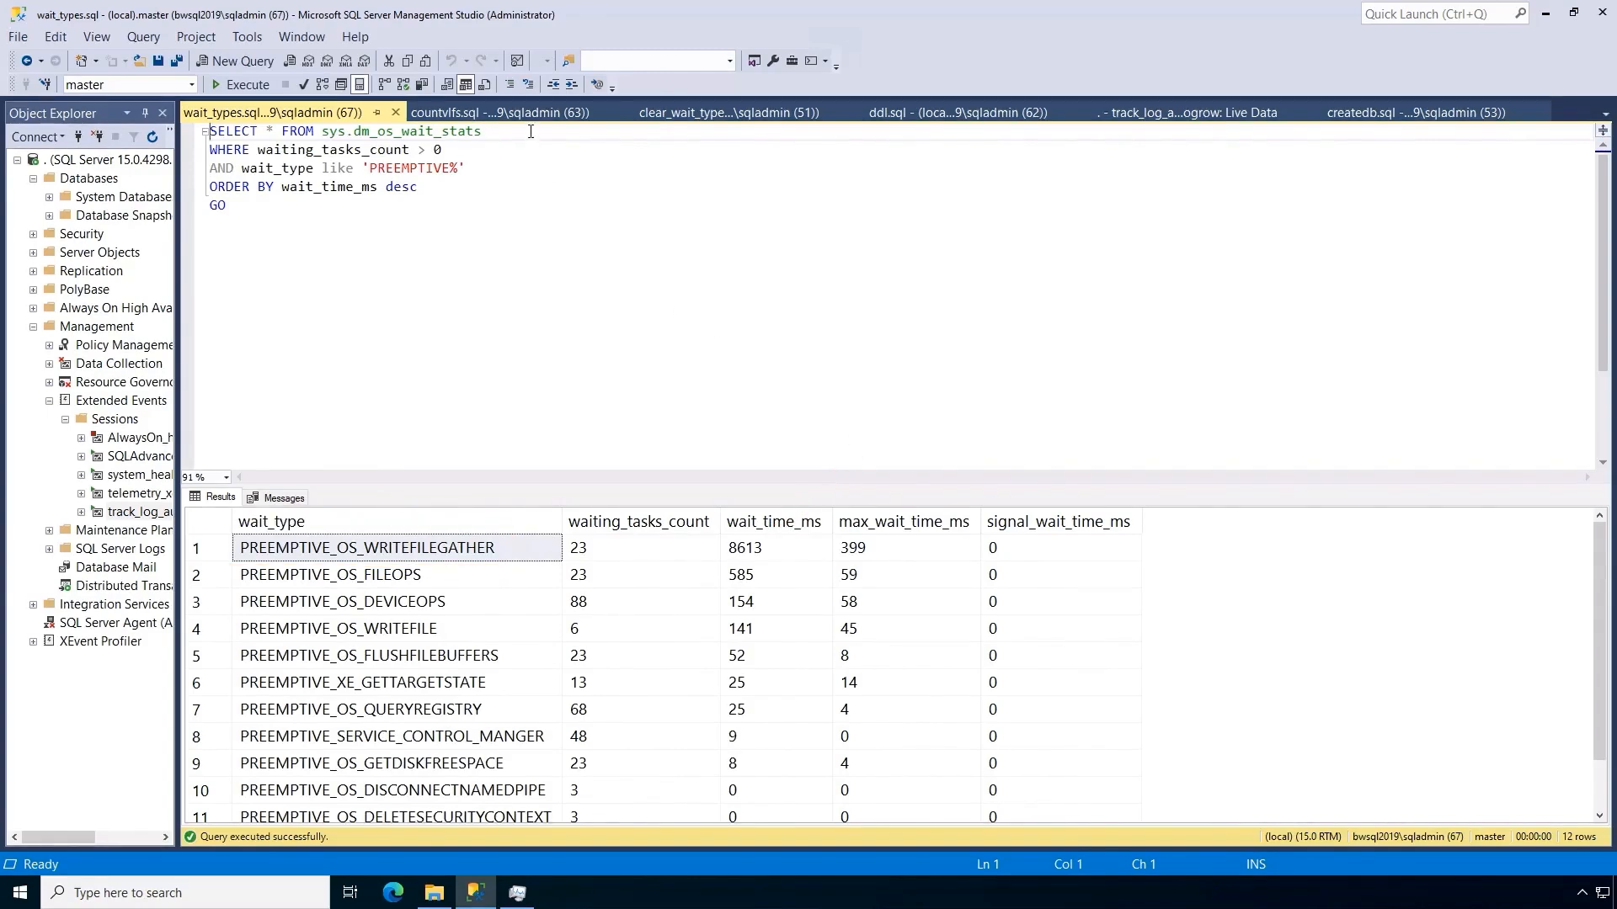
pyautogui.click(500, 113)
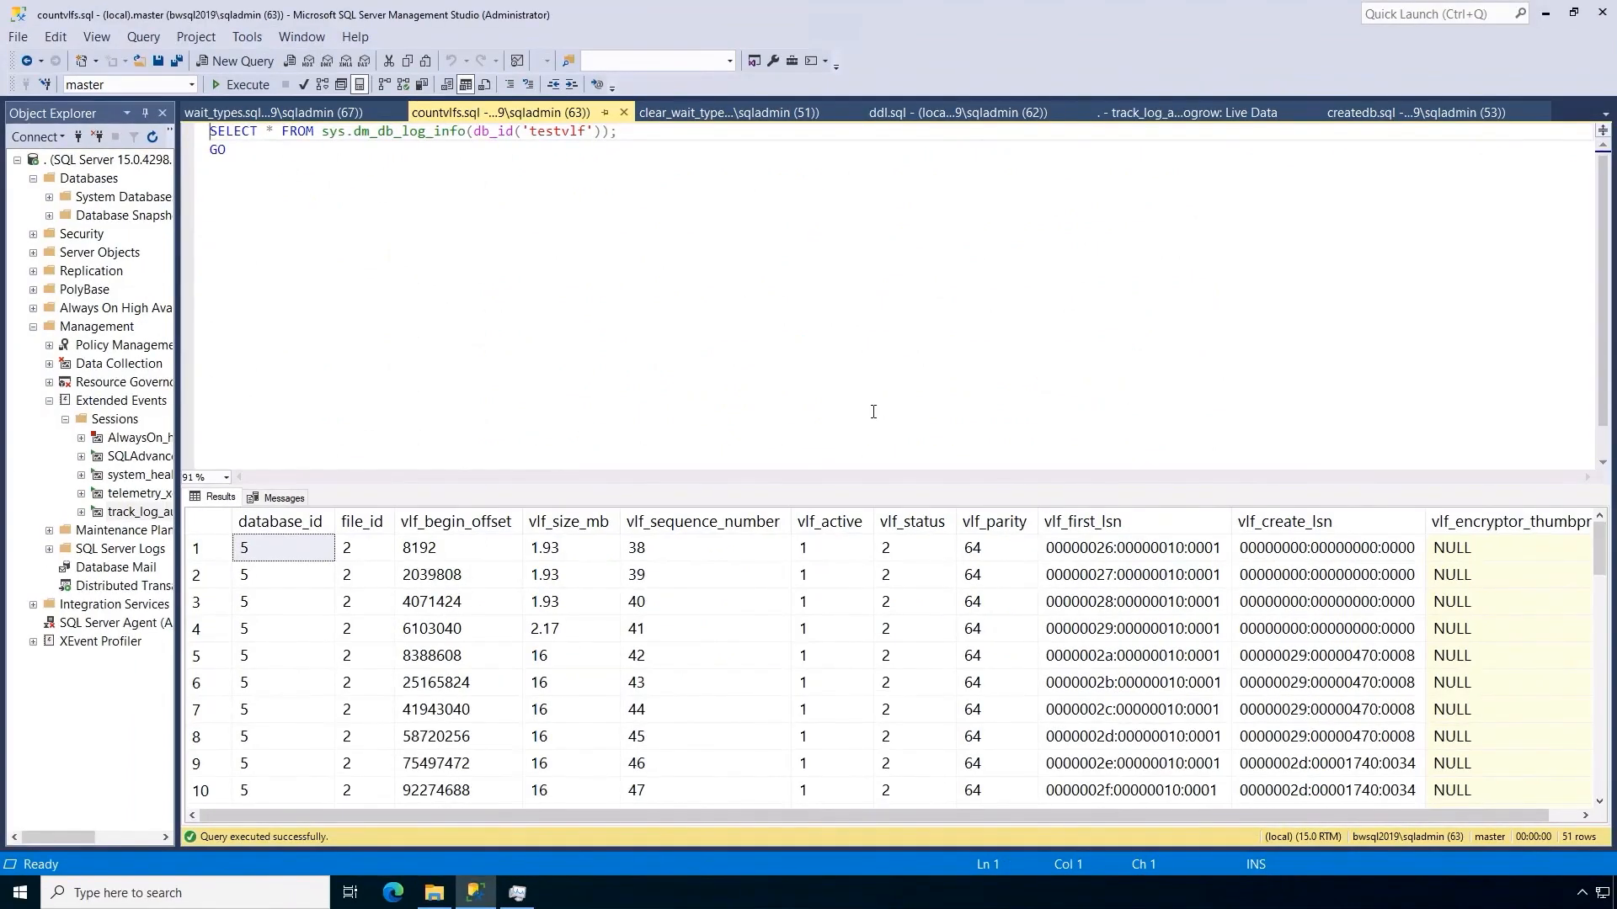
pyautogui.moveTo(901, 421)
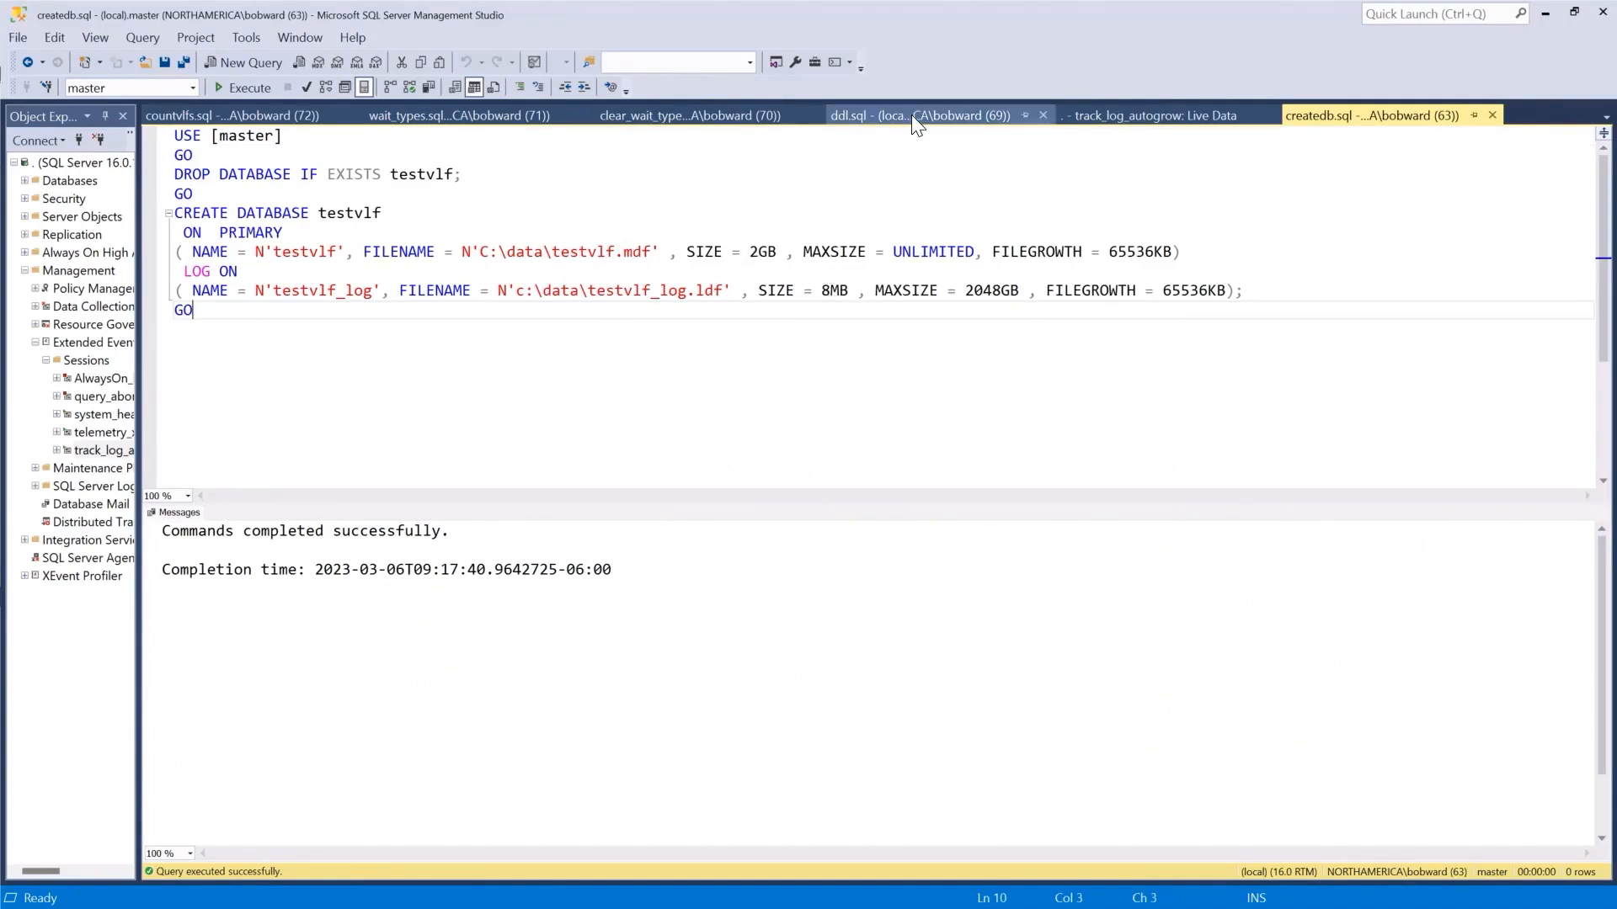
# - Show ddl.sql on the SQL Server 2022 instance and scroll through the insert loop
pyautogui.click(916, 115)
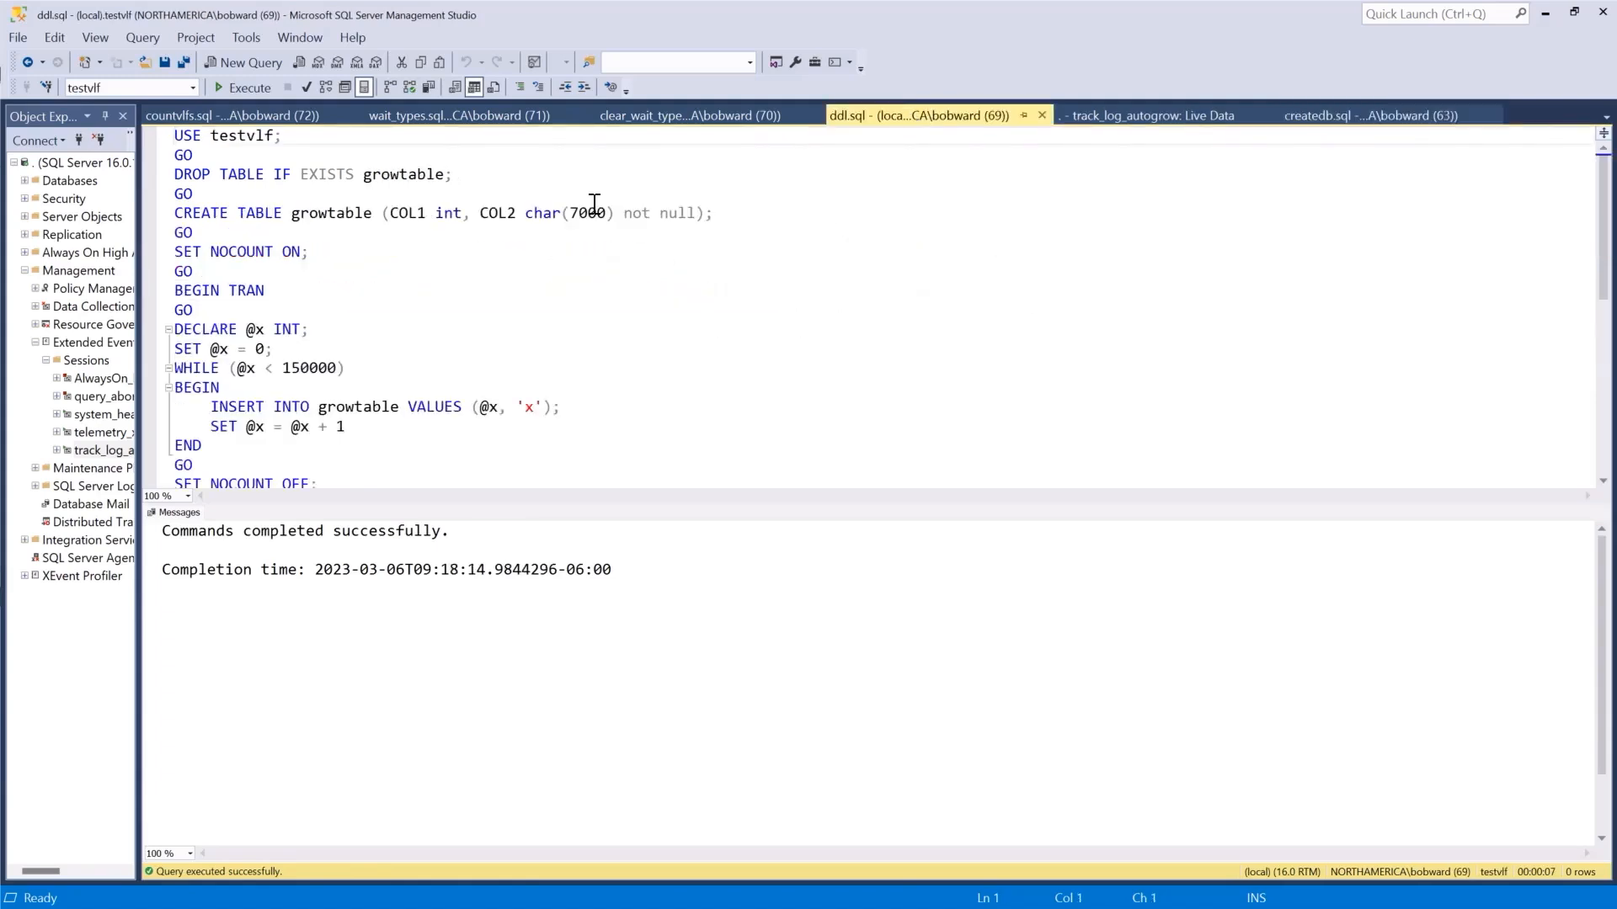
pyautogui.scroll(-3)
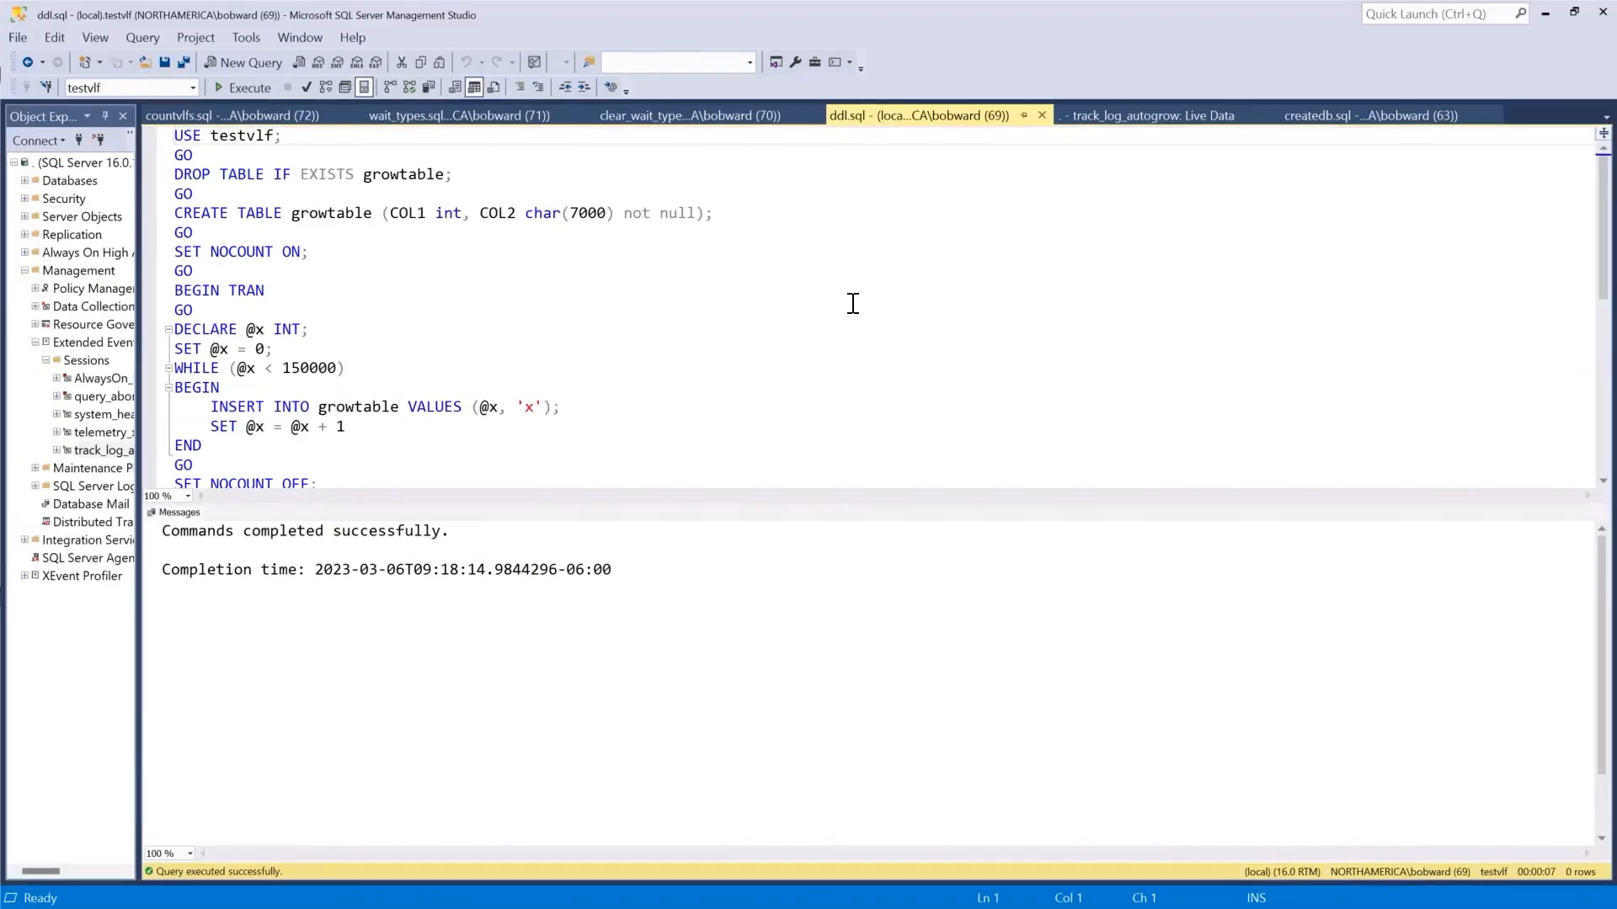
# - Review the 22 track_log_autogrow Live Data events, then the 2022 preemptive wait stats
pyautogui.click(1147, 115)
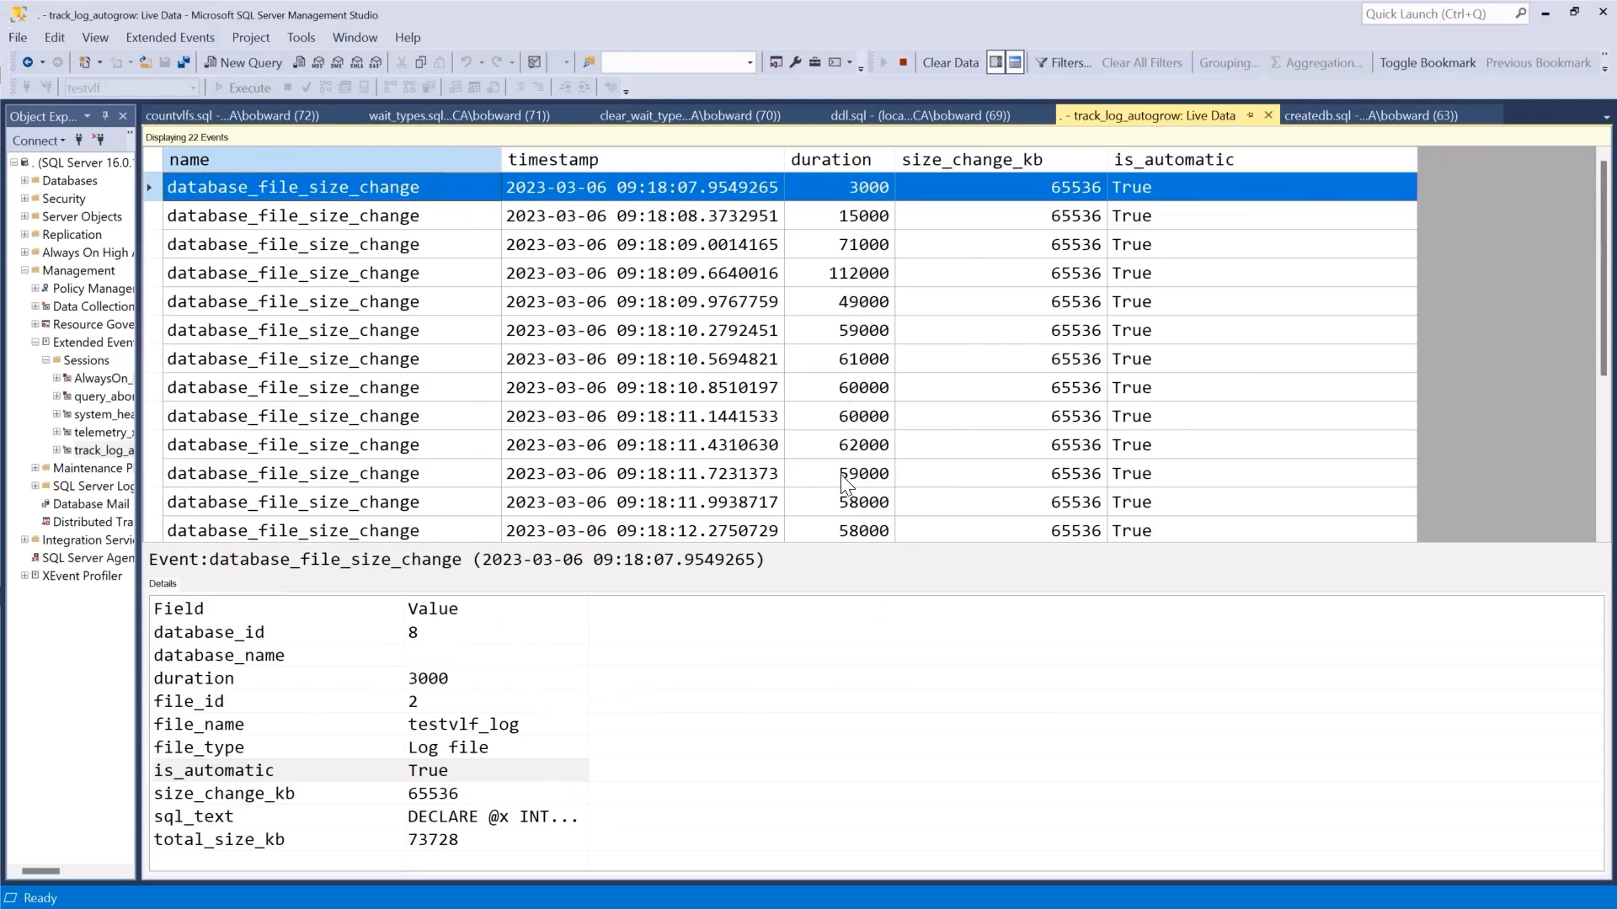
pyautogui.moveTo(382, 325)
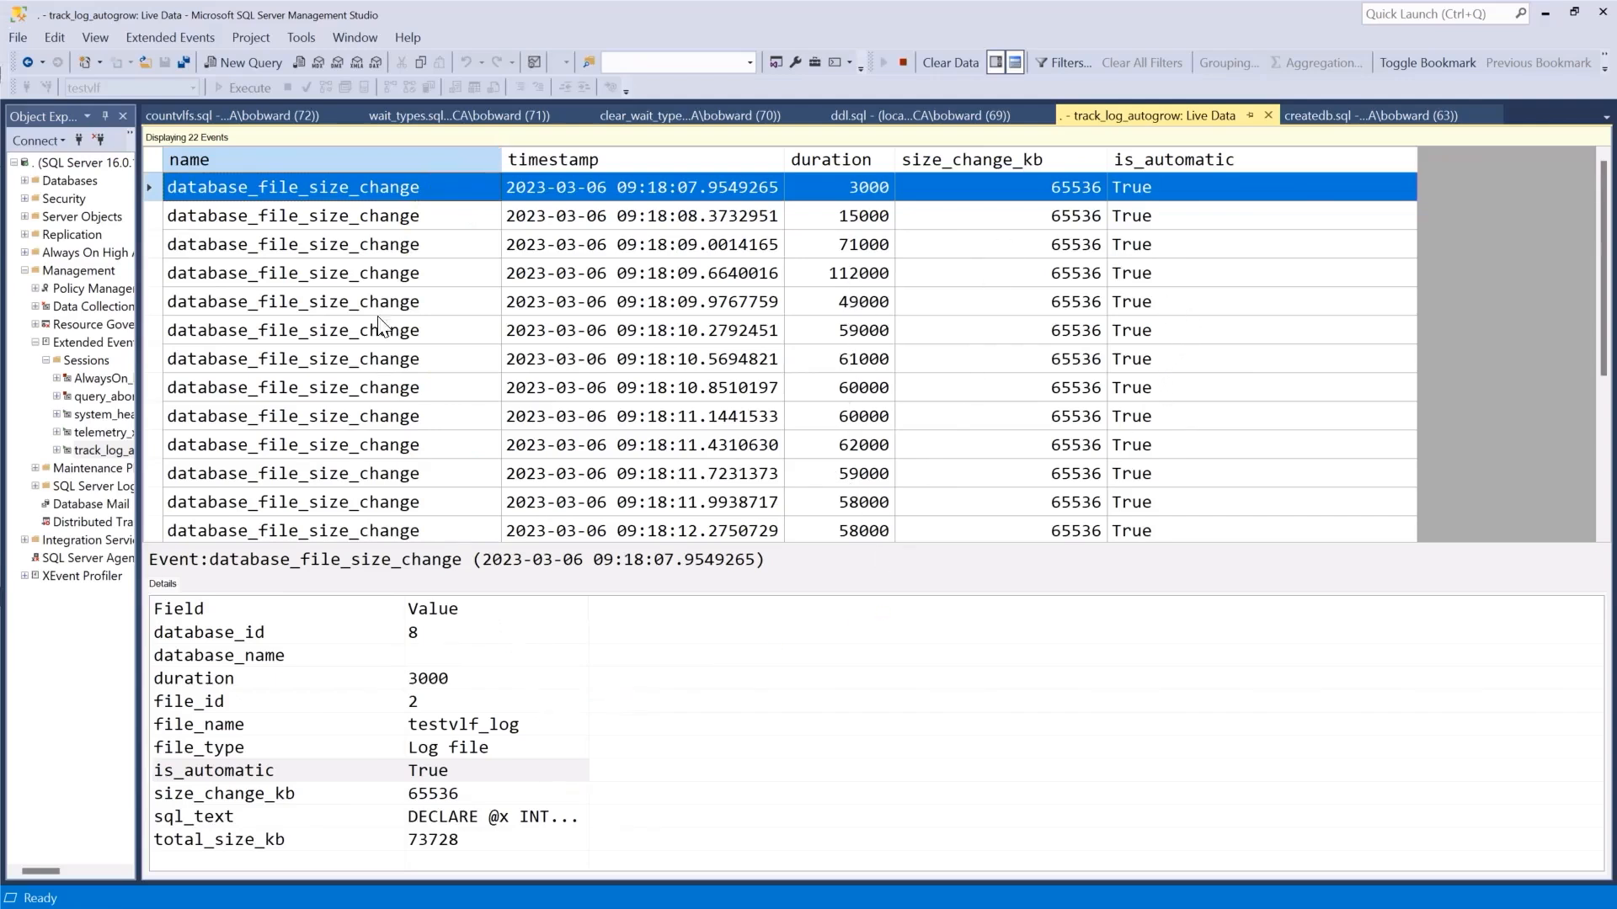
pyautogui.moveTo(575, 392)
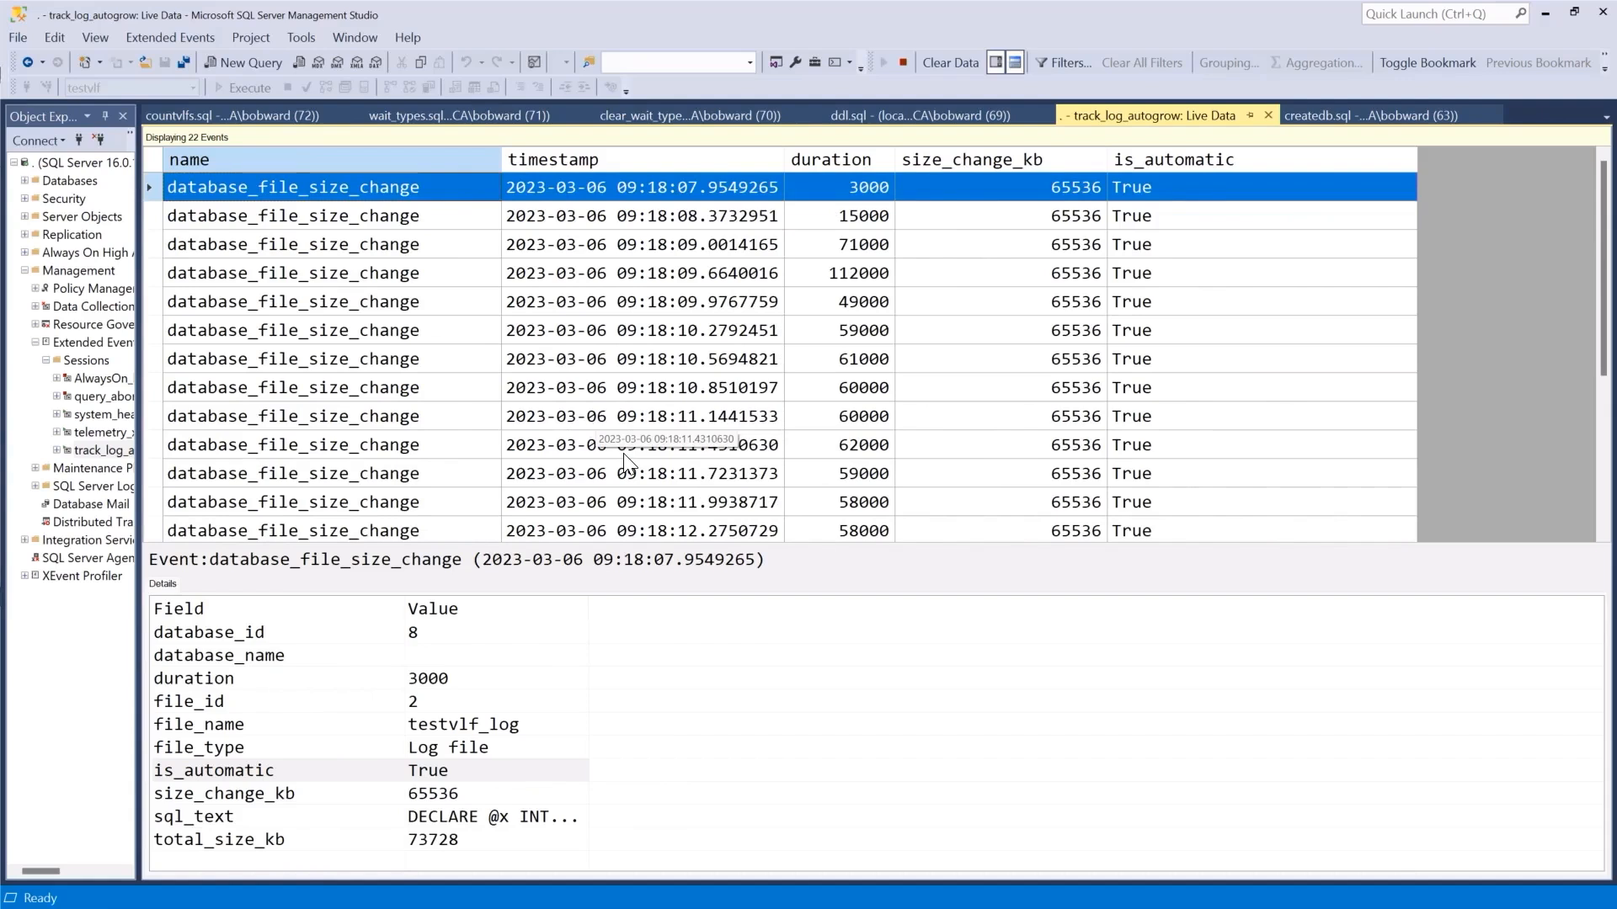
pyautogui.moveTo(735, 406)
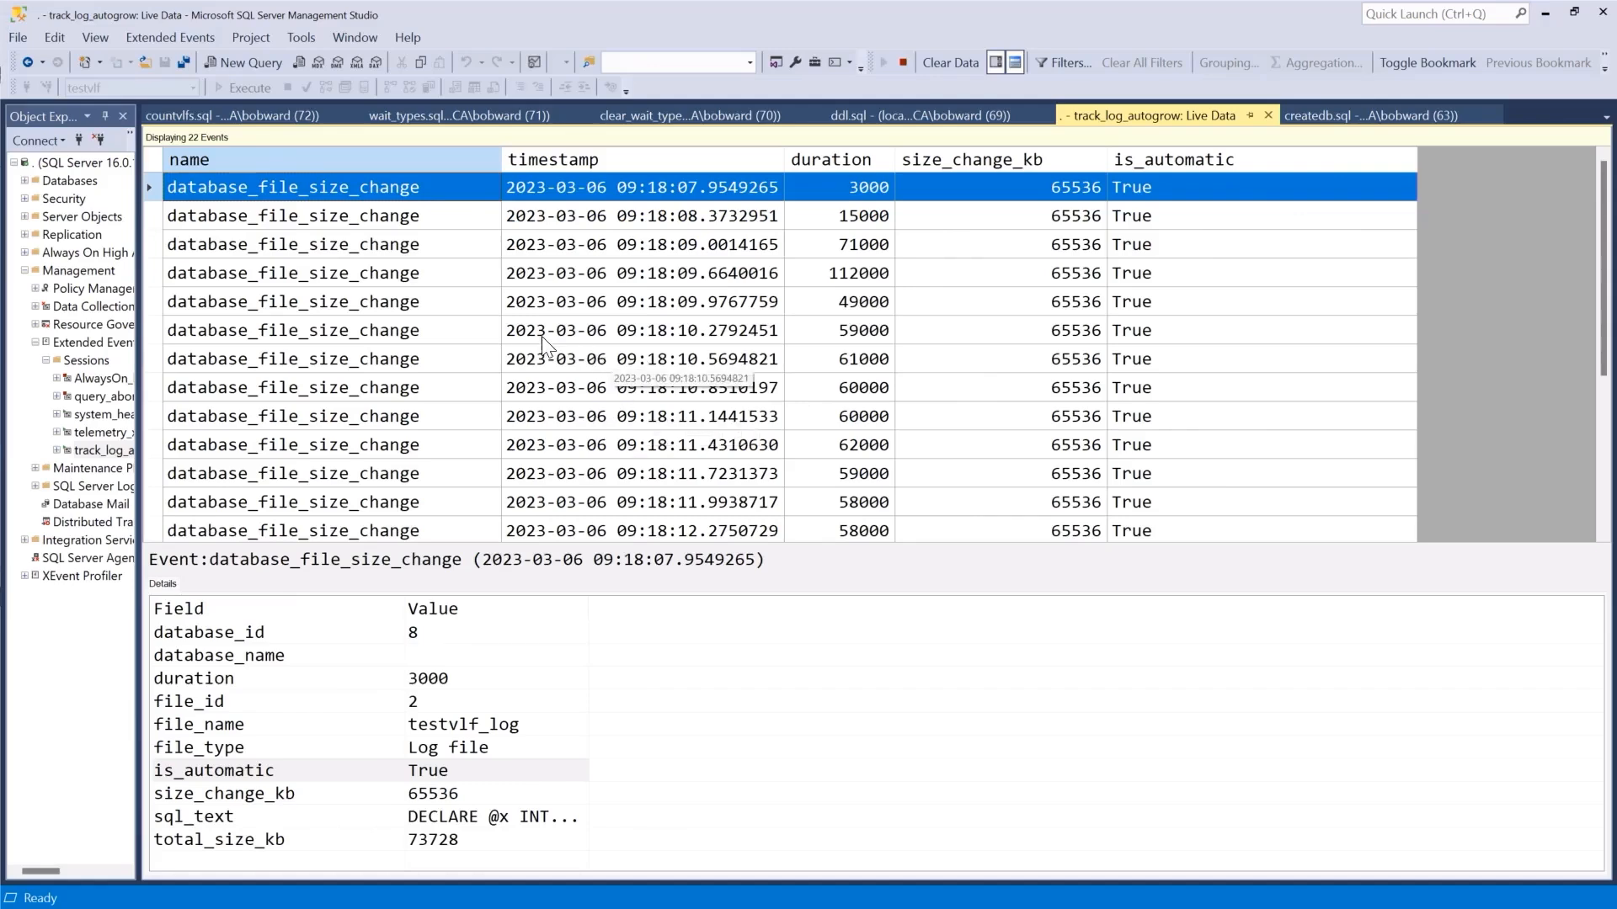
pyautogui.click(458, 114)
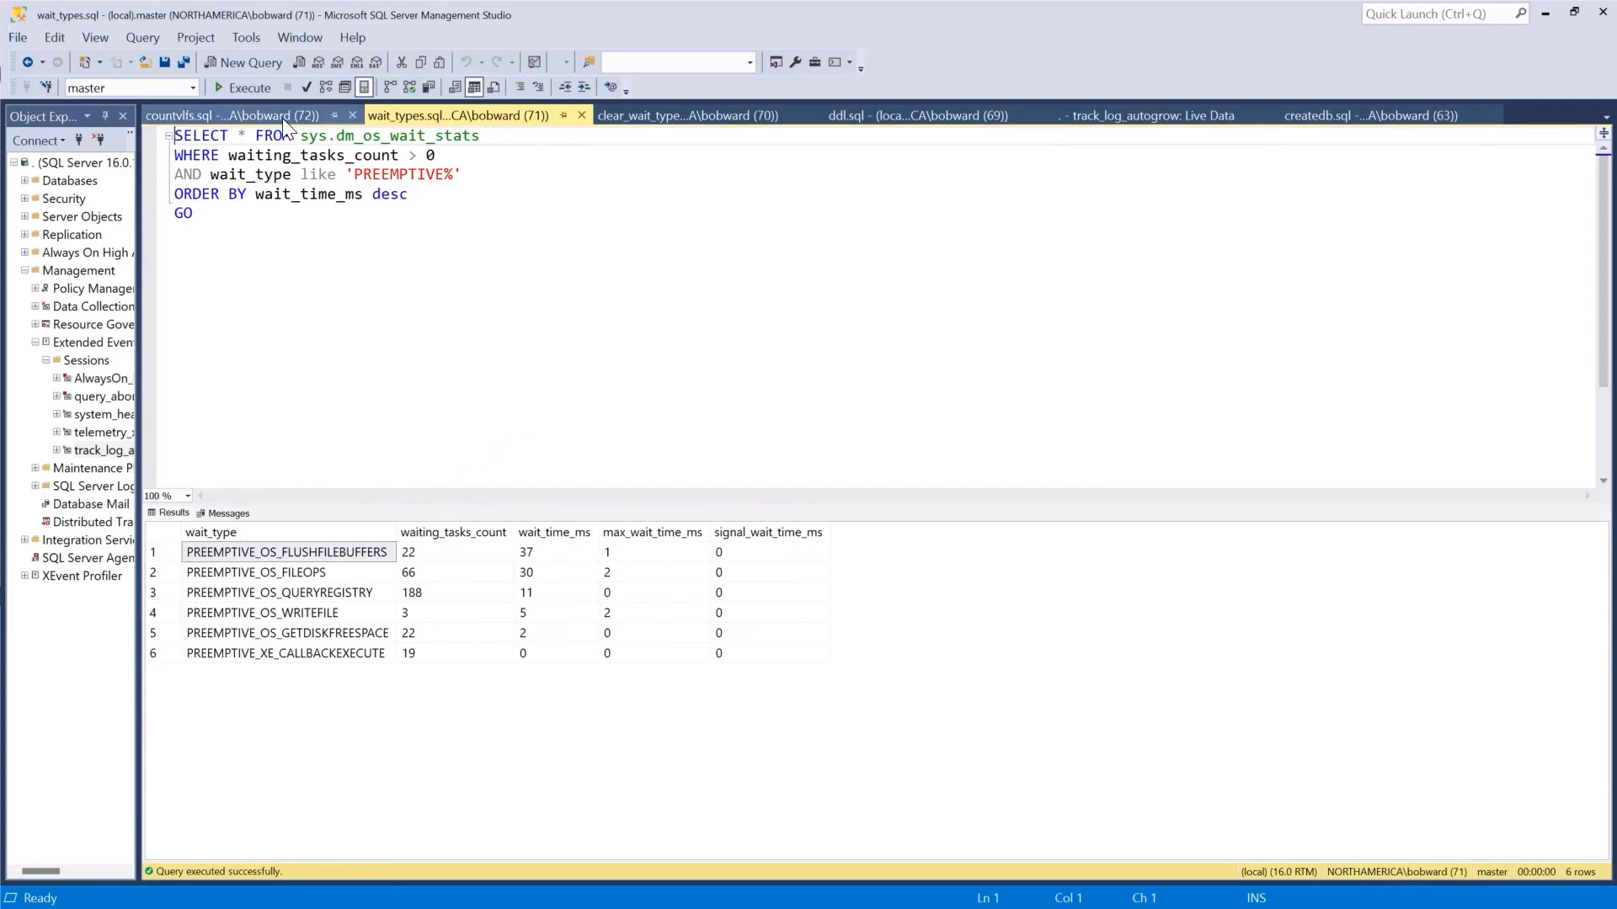
# - Show countvlfs.sql results: 26 testvlf VLF rows with 64 MB growths on 2022
pyautogui.click(235, 115)
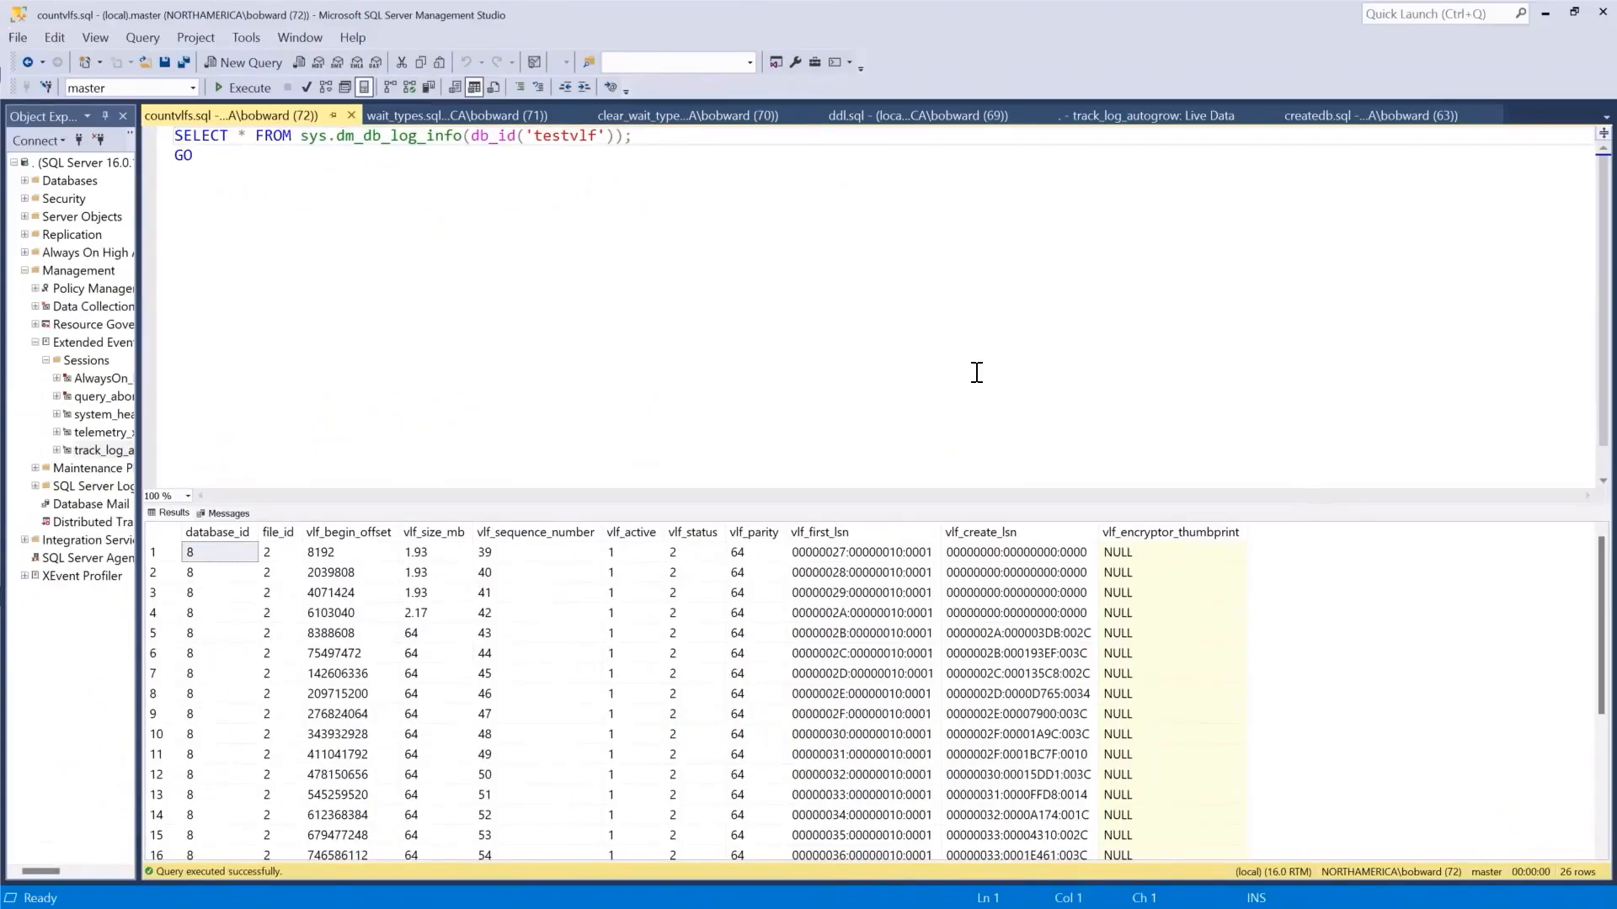
pyautogui.moveTo(889, 372)
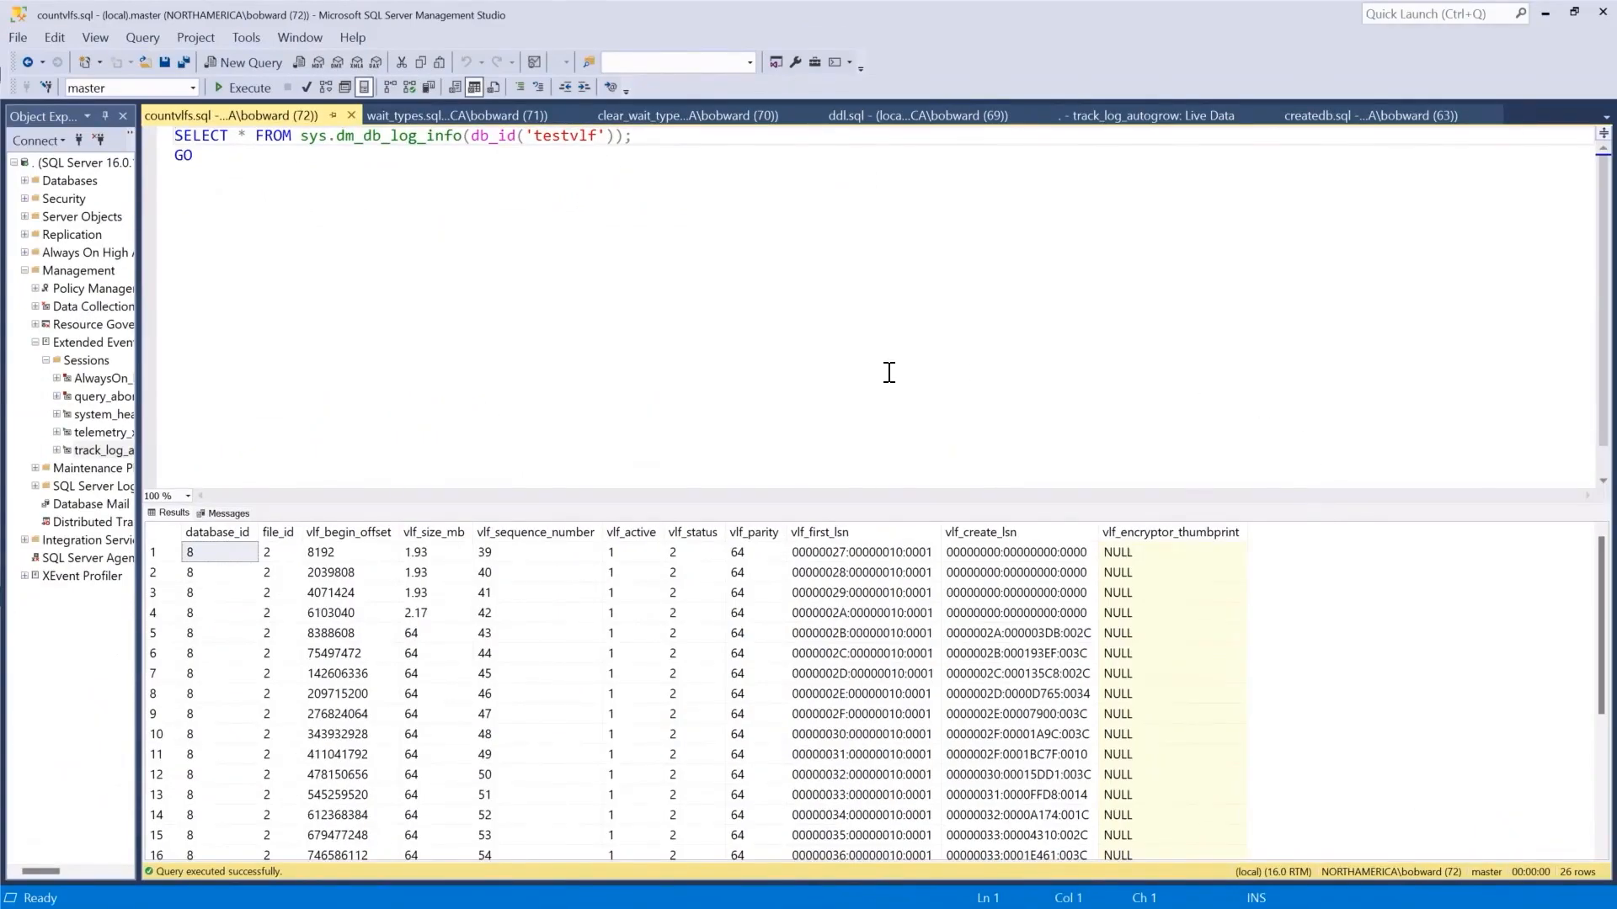
pyautogui.moveTo(724, 349)
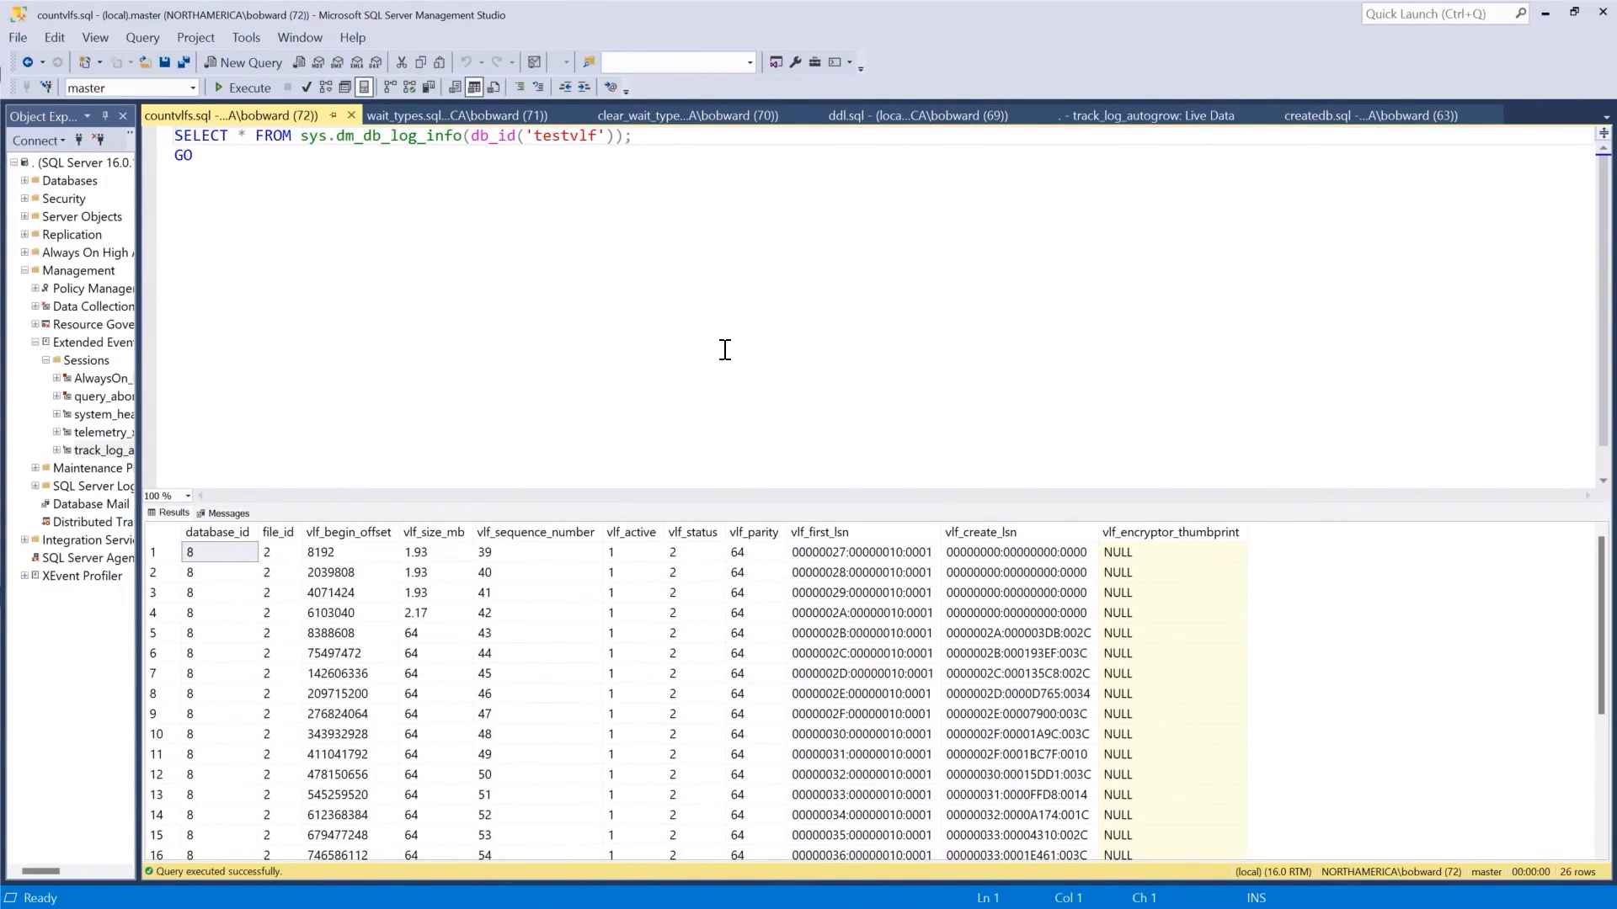
pyautogui.moveTo(747, 342)
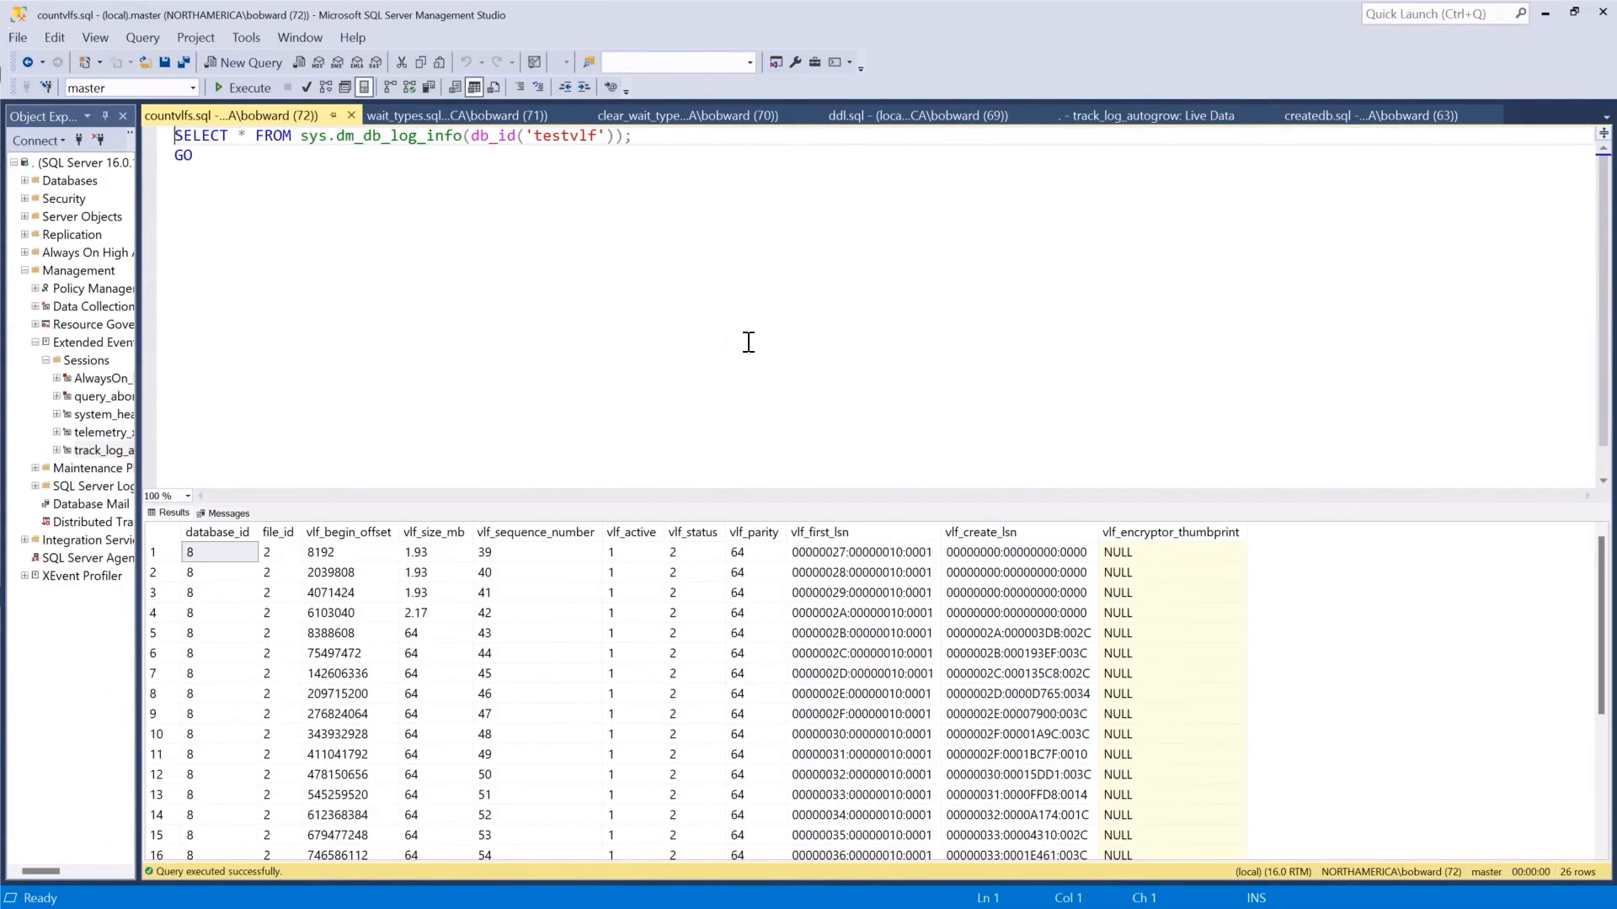